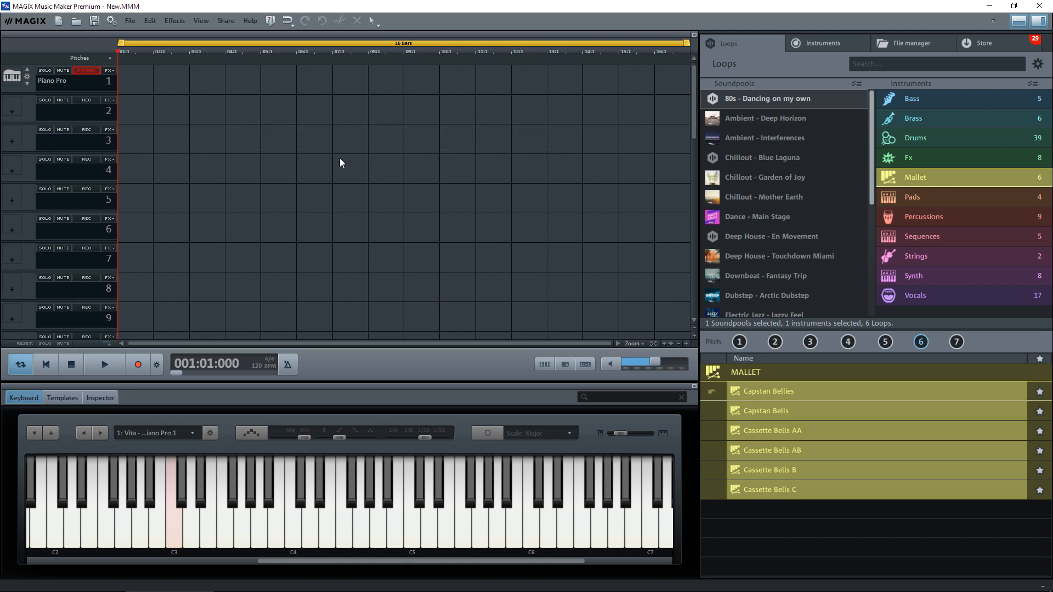
pyautogui.moveTo(618, 168)
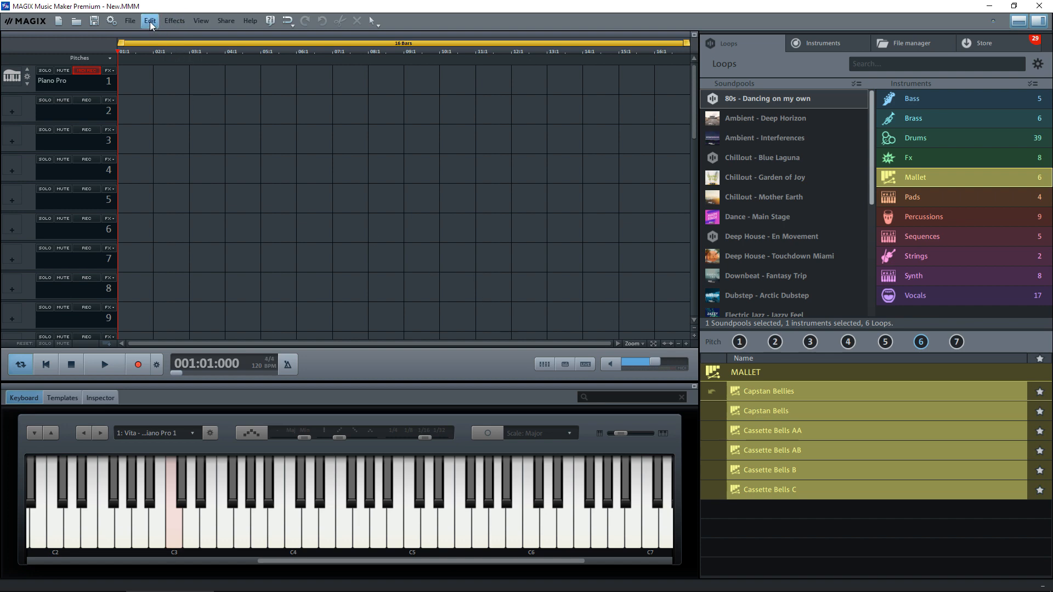
# Step: Open Edit > Object > Create new object > Create new MIDI object in the empty Piano Pro project
pyautogui.click(149, 20)
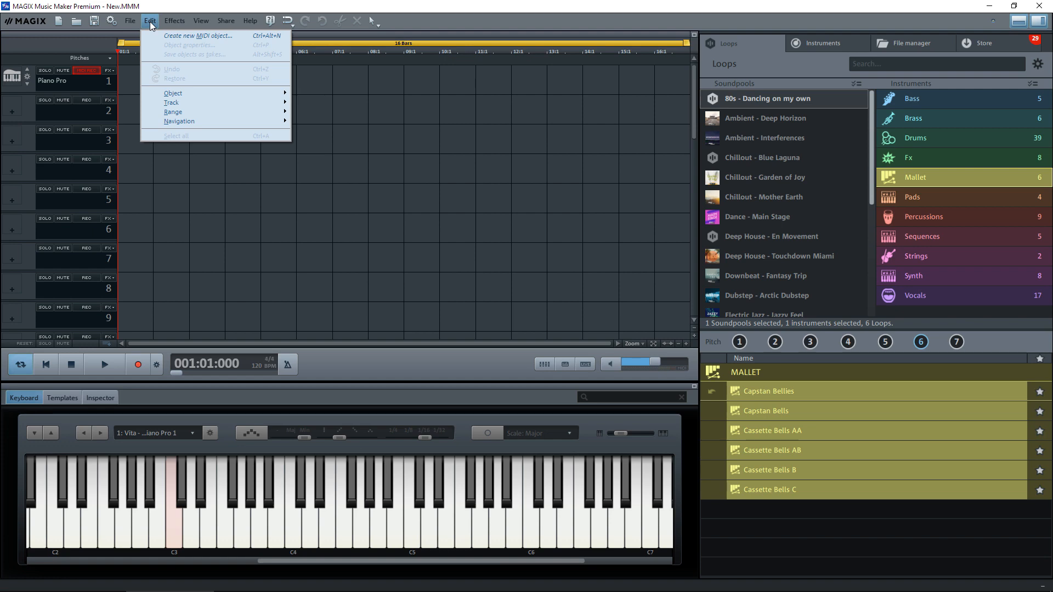
pyautogui.moveTo(193, 37)
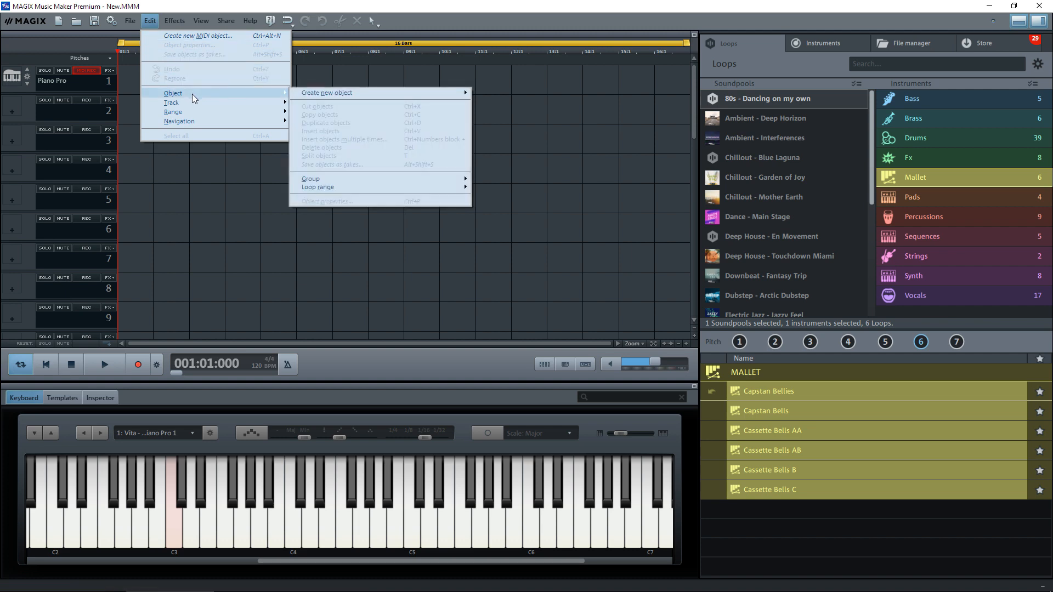
pyautogui.moveTo(327, 93)
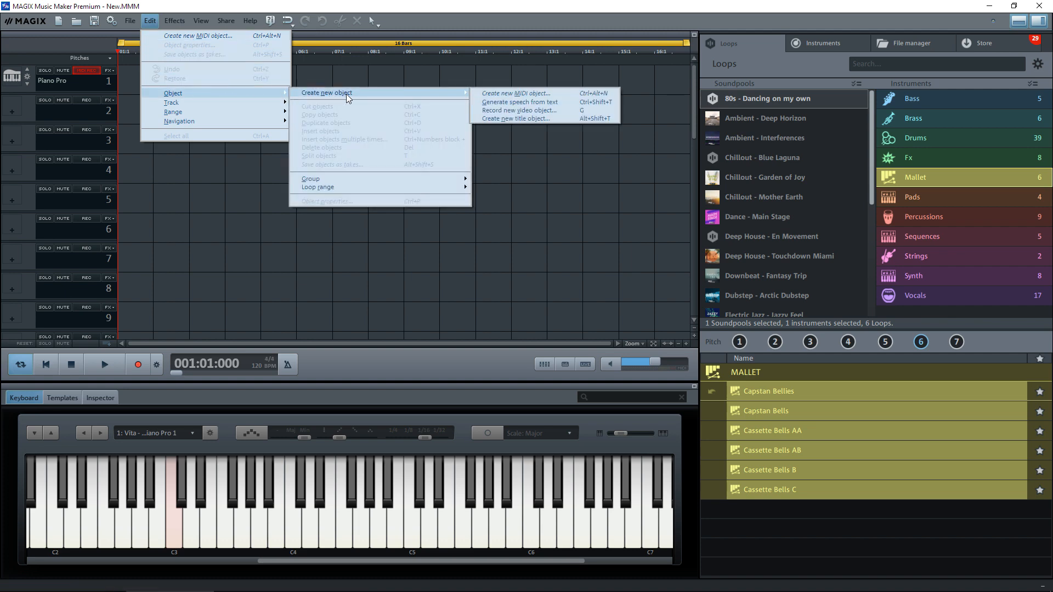
pyautogui.moveTo(517, 92)
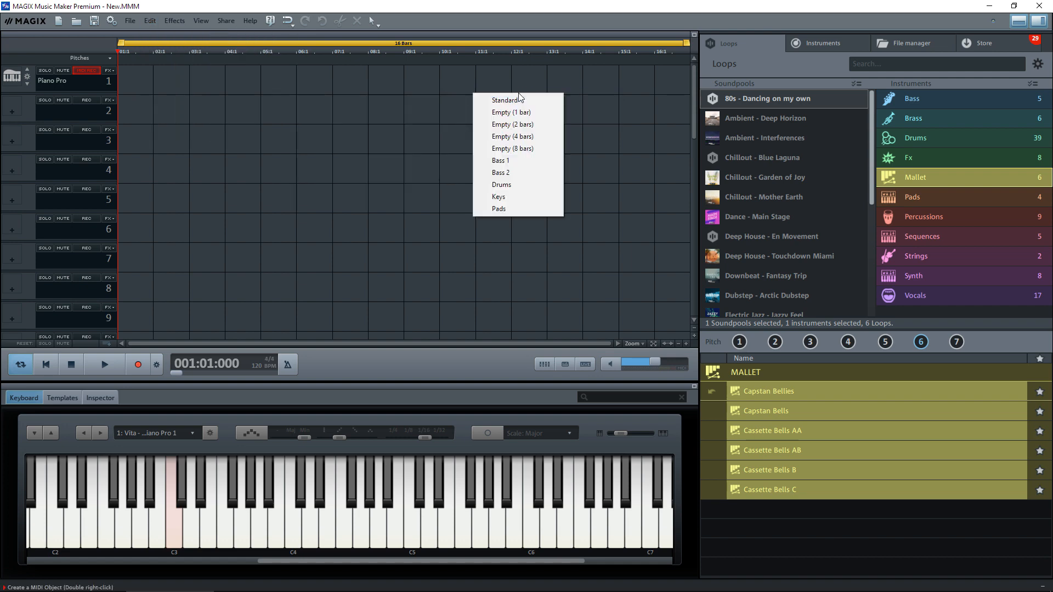
pyautogui.moveTo(512, 136)
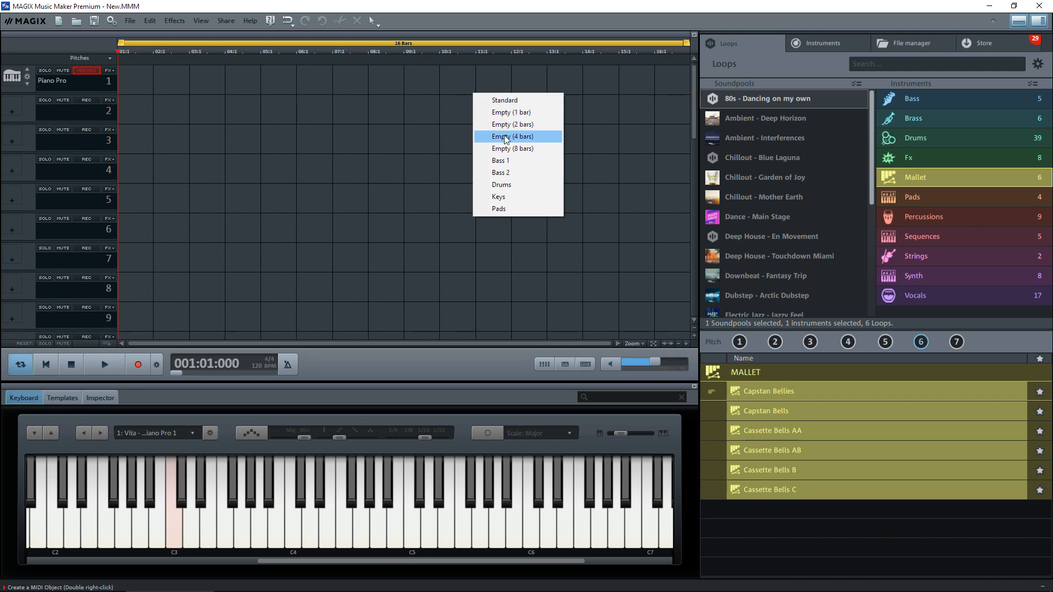
pyautogui.moveTo(504, 139)
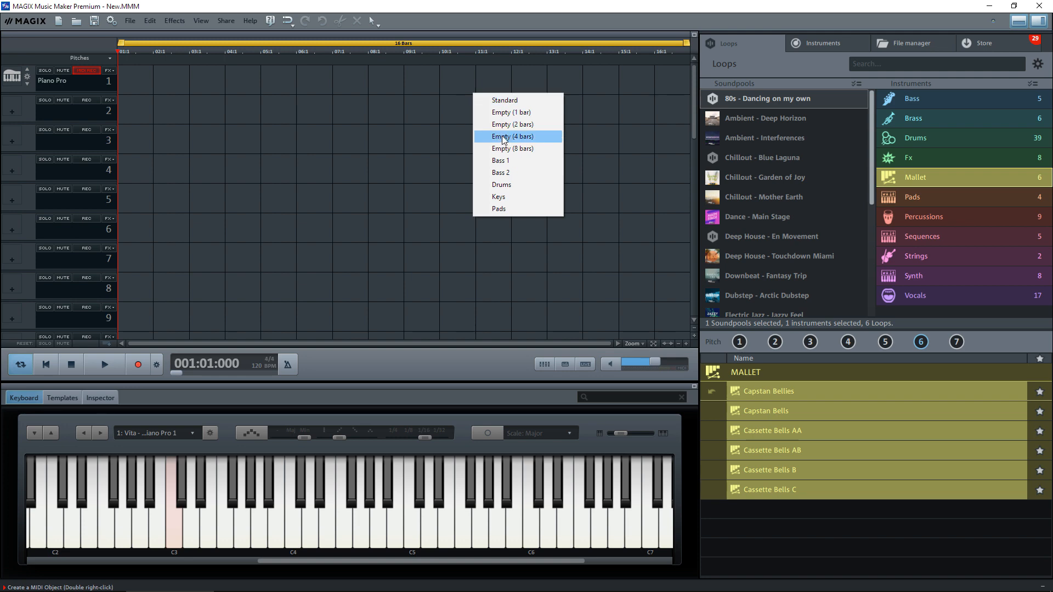
# Step: Choose the 'Empty (4 bars)' template to place a MIDI object on the Piano Pro track
pyautogui.click(512, 136)
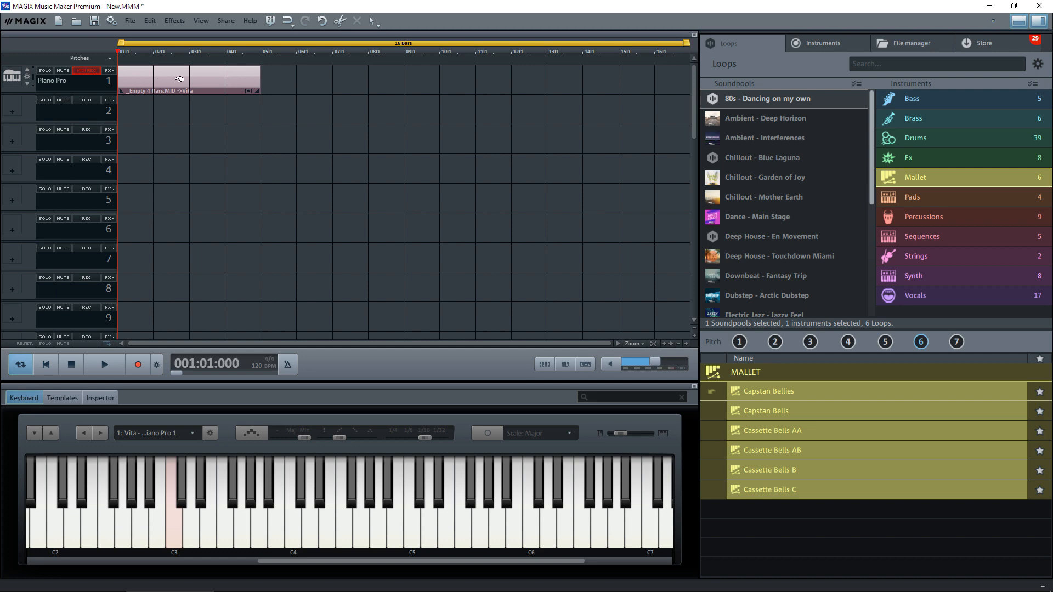
pyautogui.moveTo(312, 181)
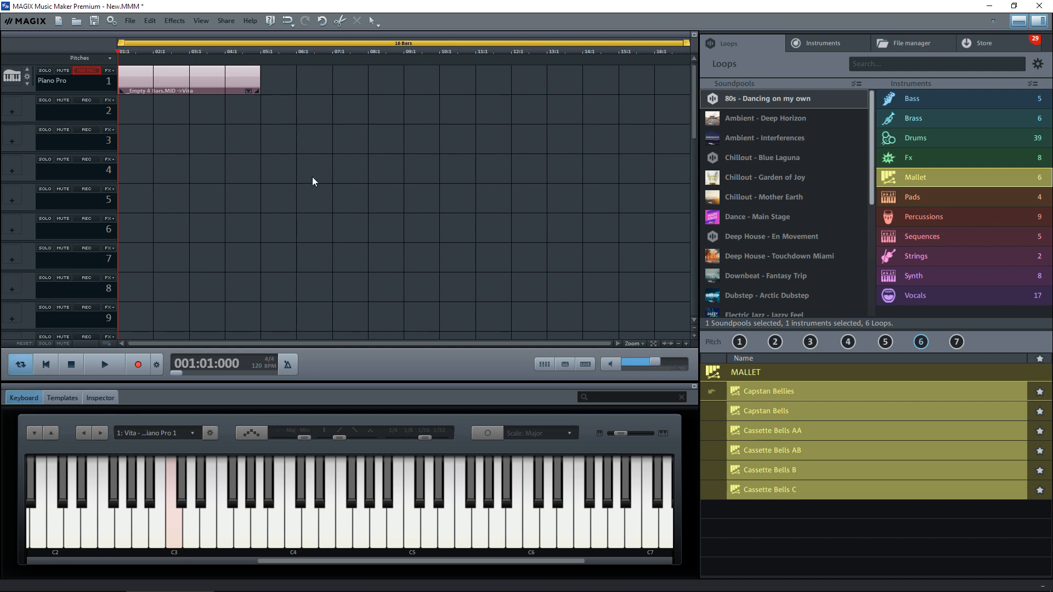
pyautogui.click(104, 364)
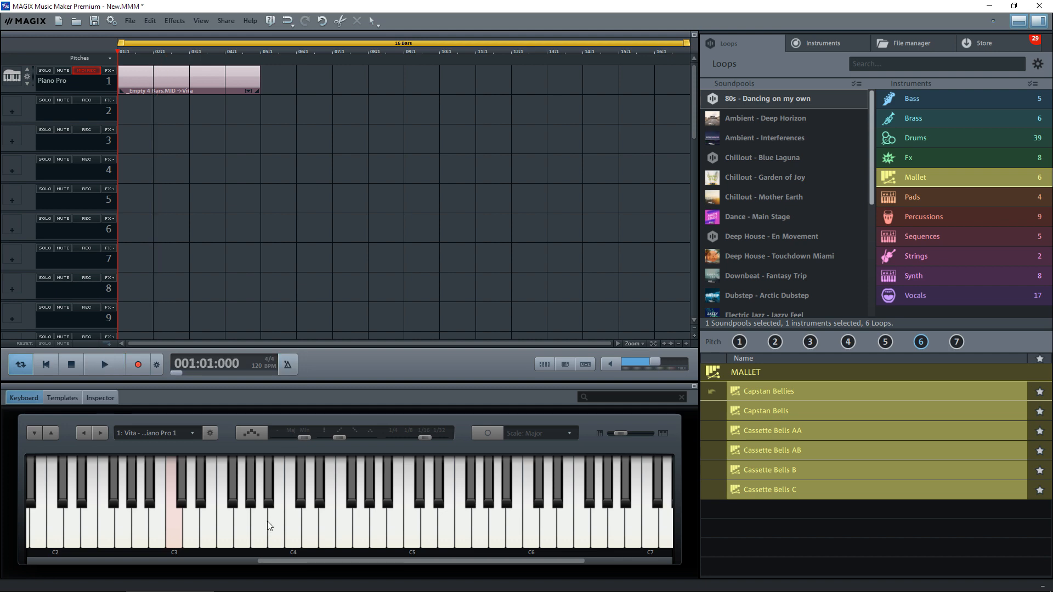
pyautogui.moveTo(180, 532)
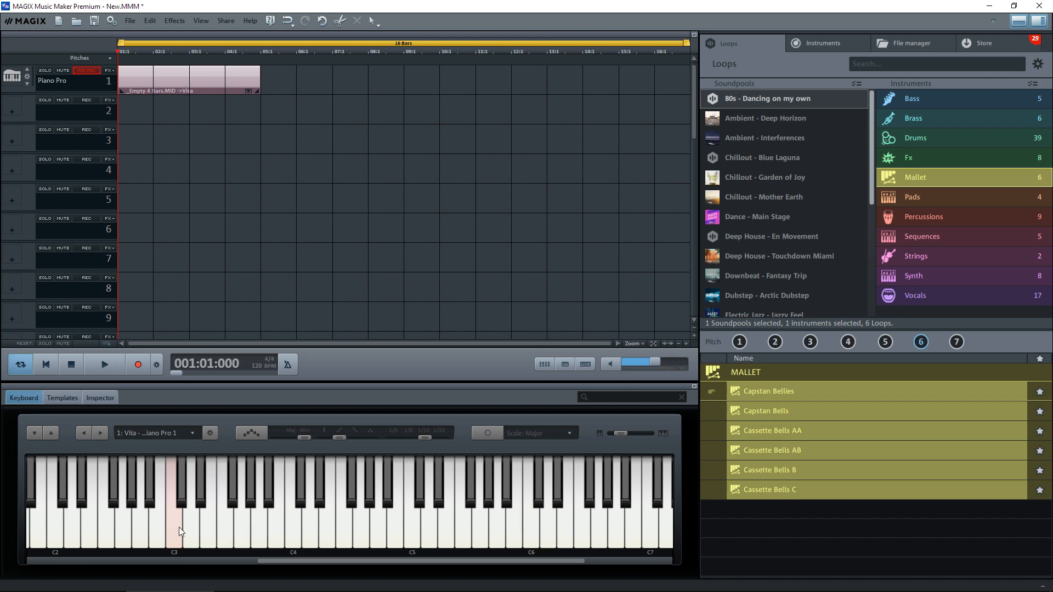
pyautogui.moveTo(72, 533)
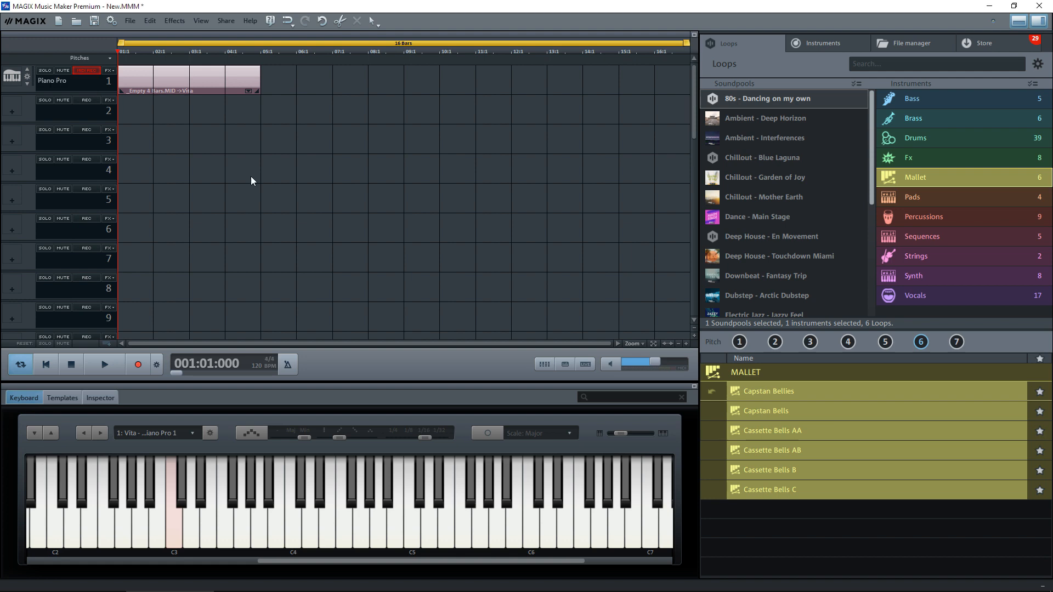
pyautogui.moveTo(214, 127)
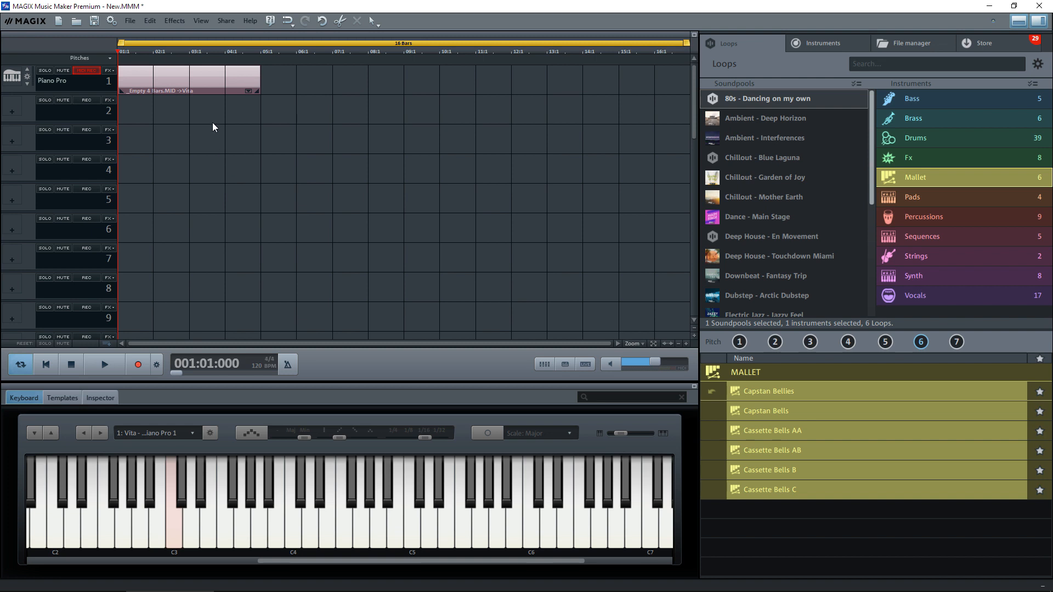
# Step: Select the empty 4-bar object and open it in the MIDI Editor, reopening after closing once
pyautogui.click(188, 78)
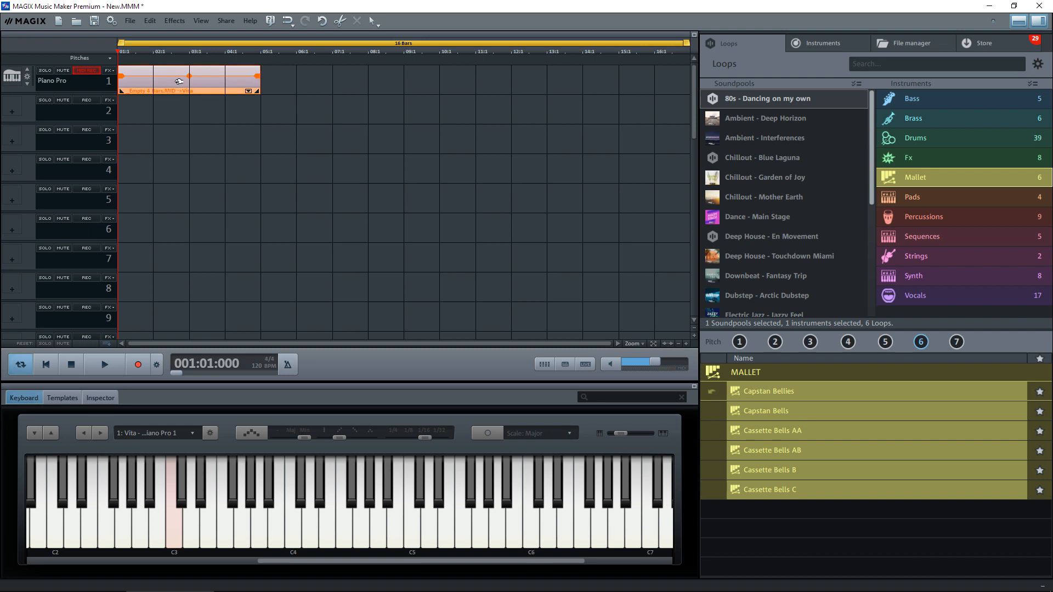
pyautogui.doubleClick(161, 77)
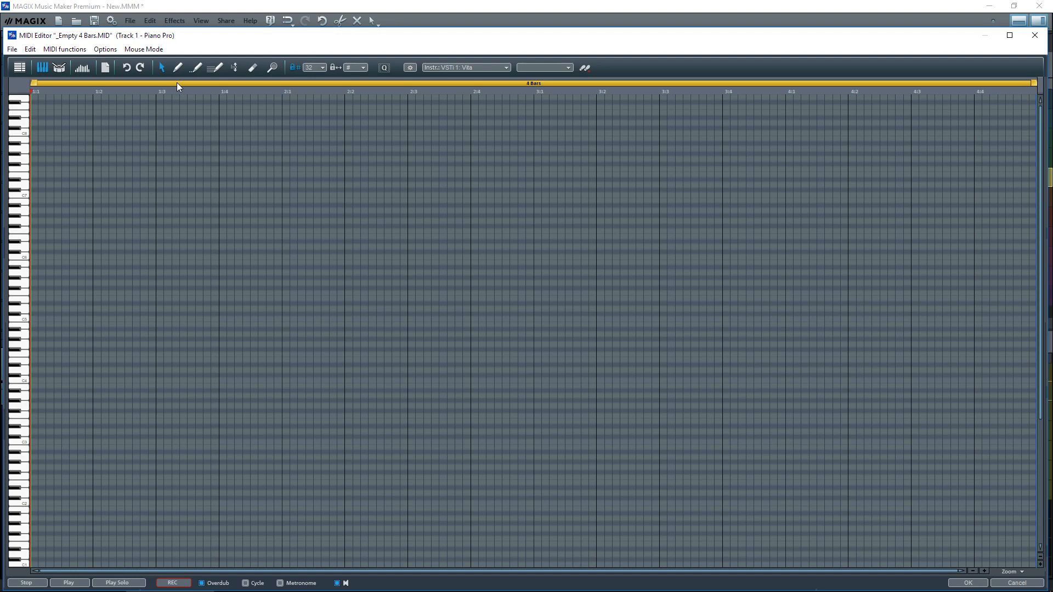
pyautogui.moveTo(432, 242)
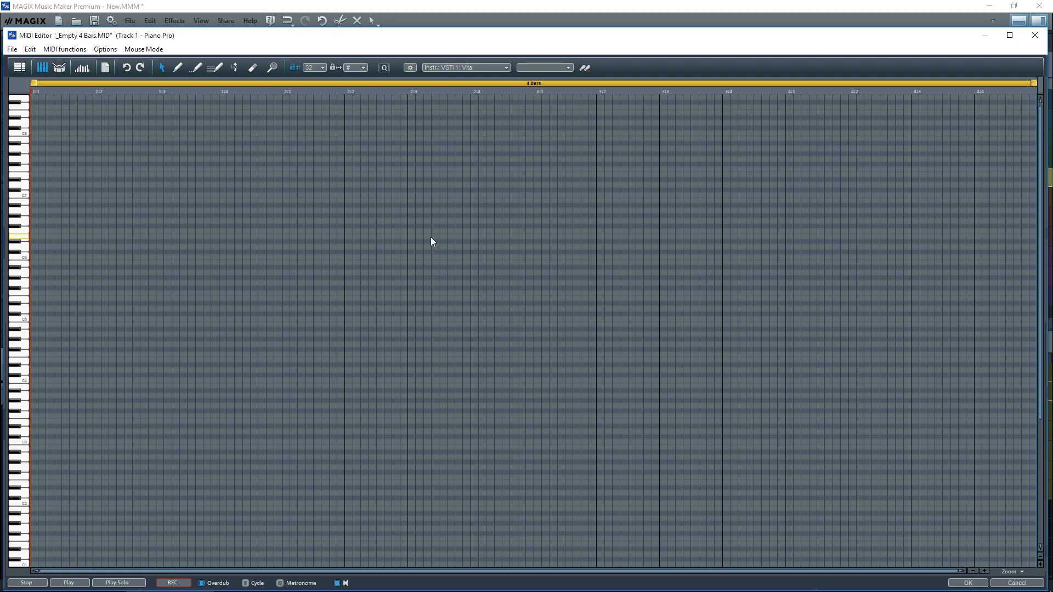
pyautogui.moveTo(1034, 36)
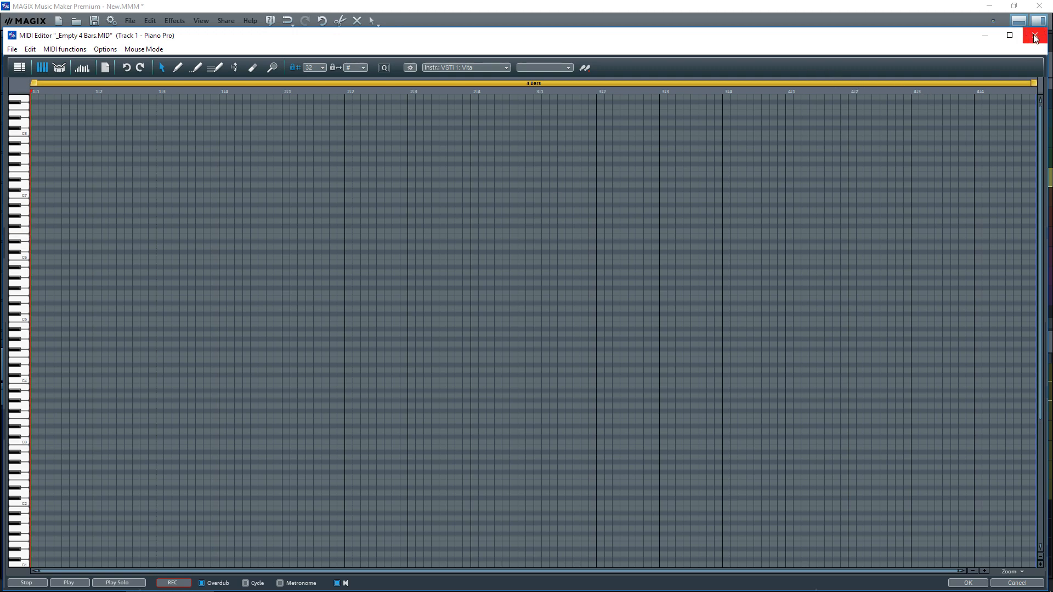
pyautogui.click(1034, 35)
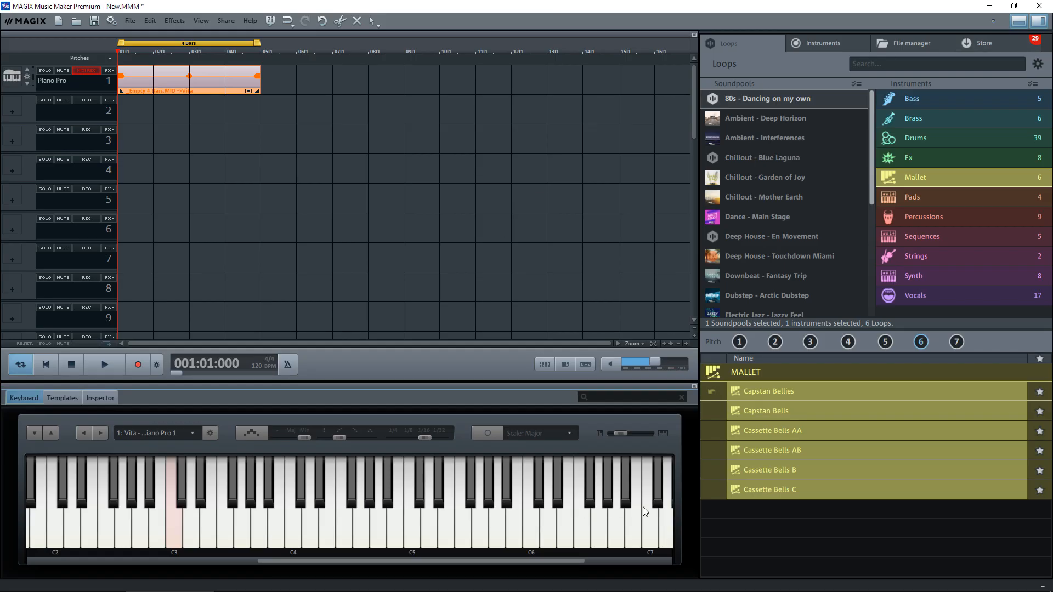
pyautogui.moveTo(299, 531)
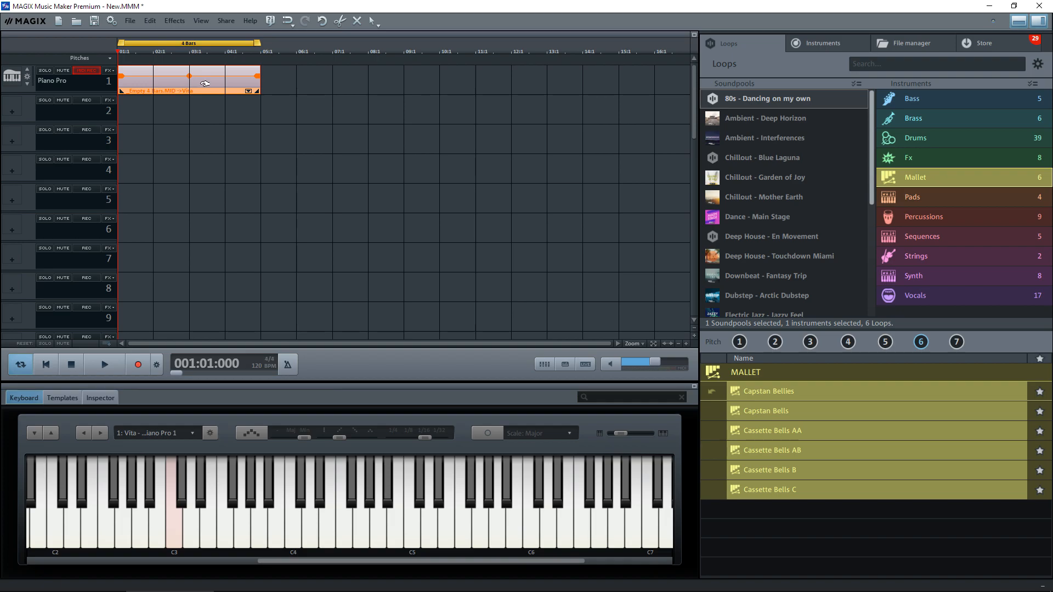
pyautogui.doubleClick(188, 81)
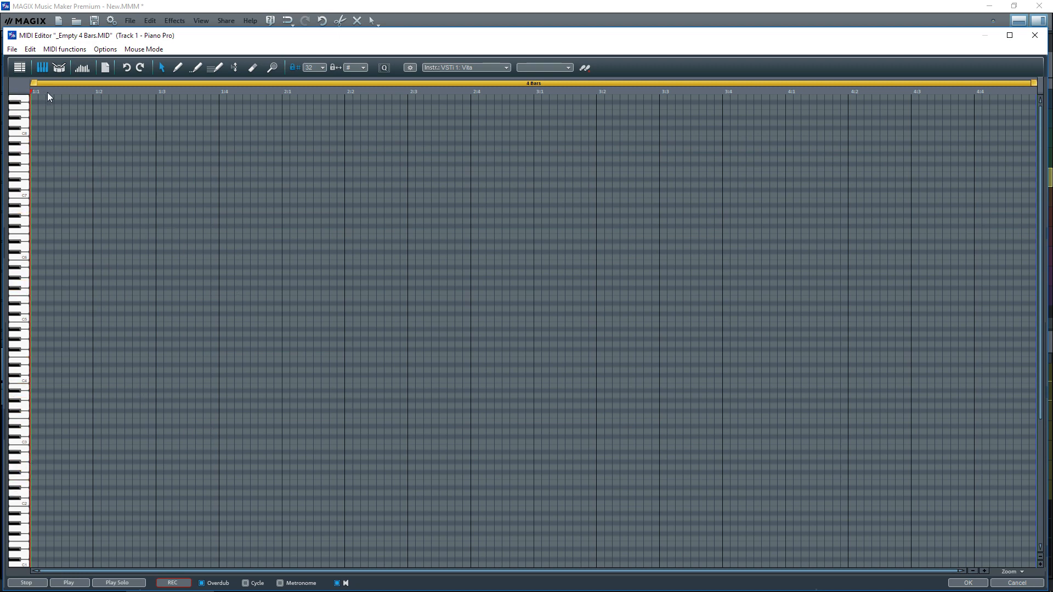
pyautogui.moveTo(224, 103)
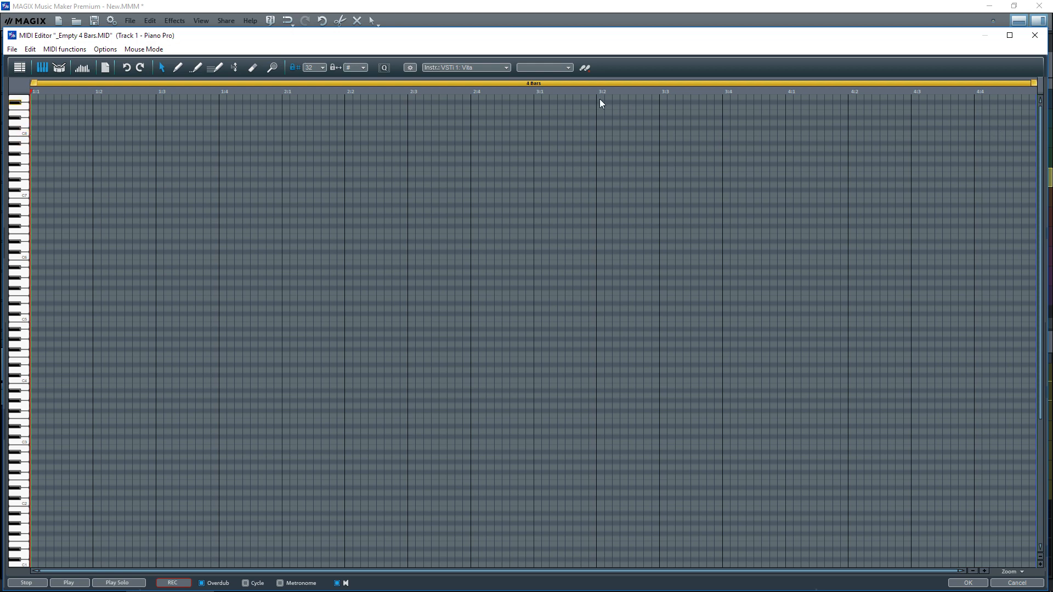
pyautogui.moveTo(480, 71)
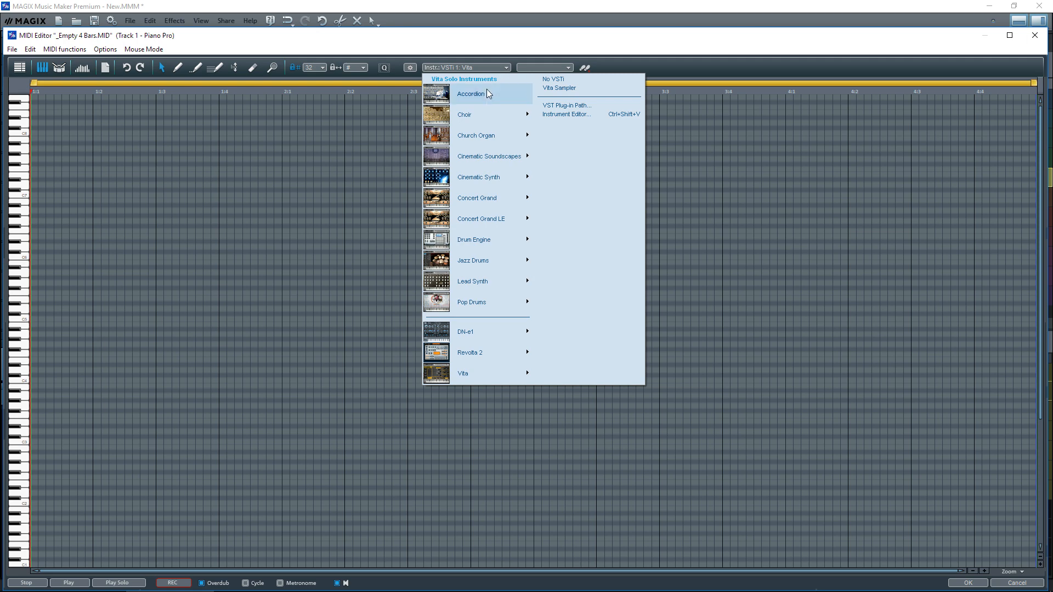
pyautogui.moveTo(472, 280)
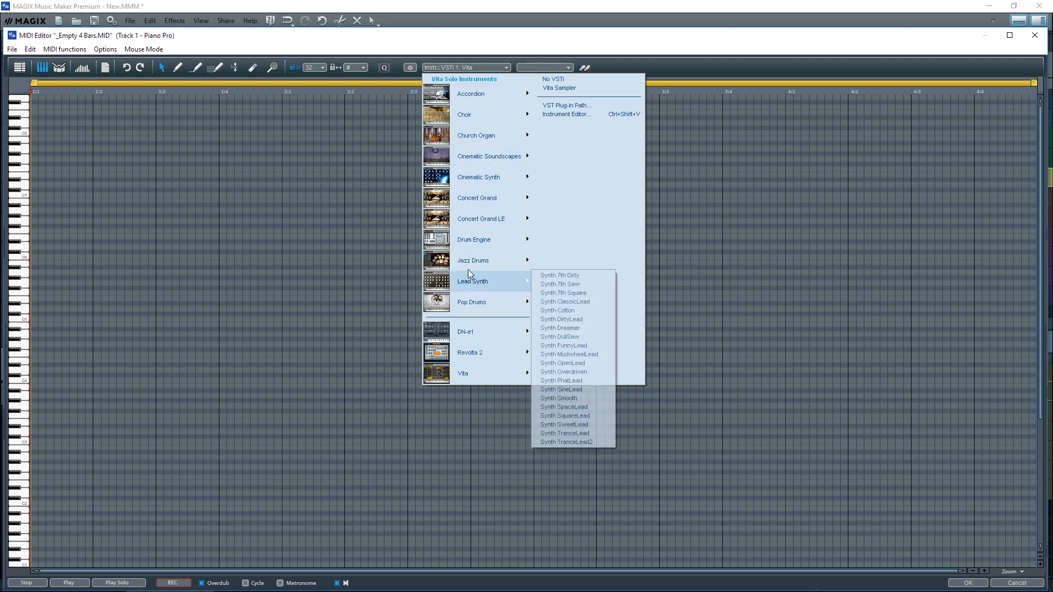
pyautogui.moveTo(473, 239)
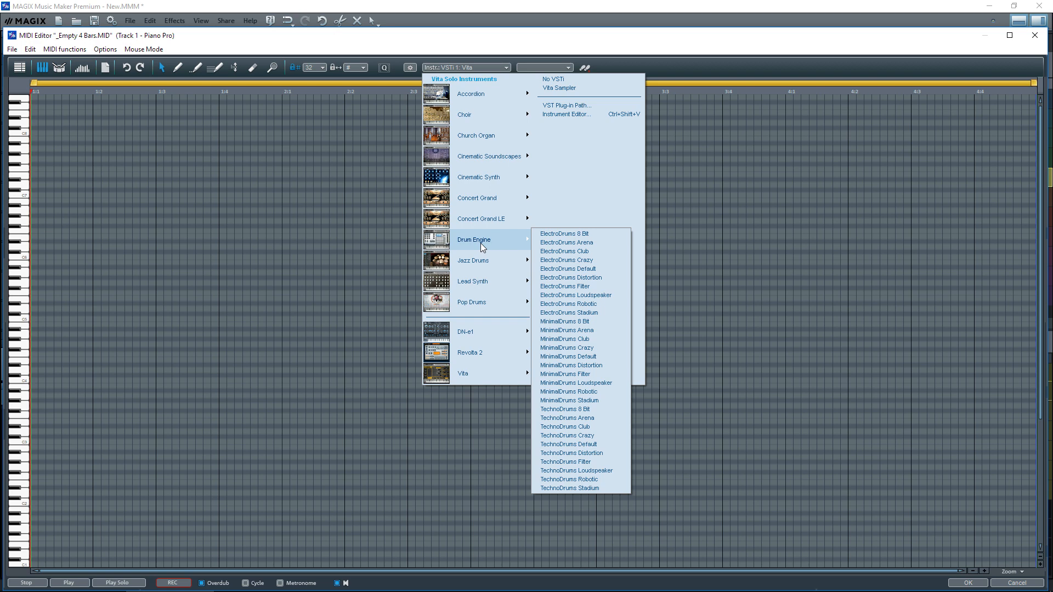
pyautogui.moveTo(565, 252)
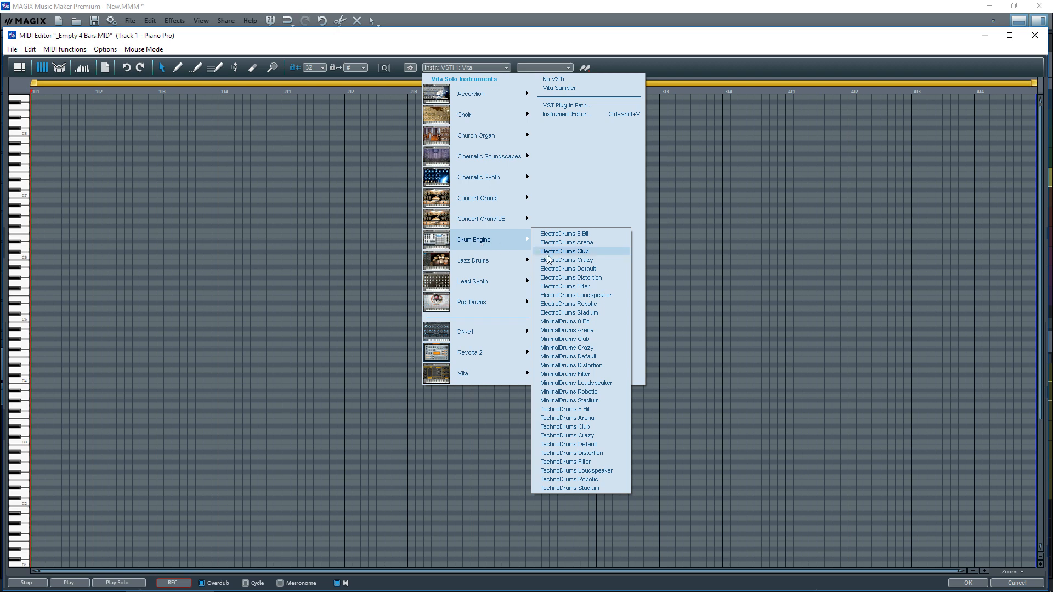
pyautogui.moveTo(568, 313)
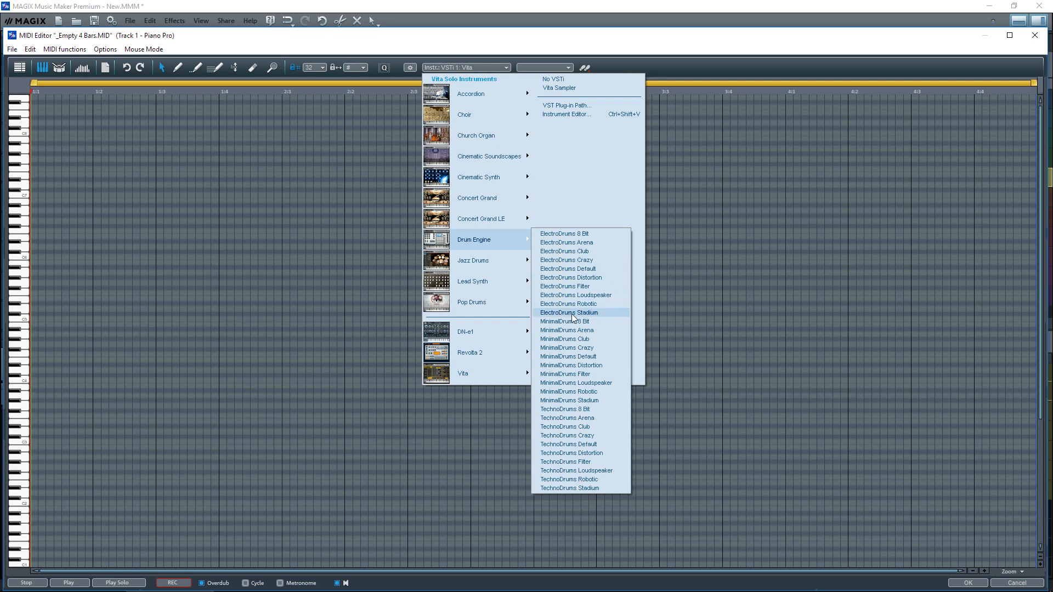
pyautogui.click(569, 312)
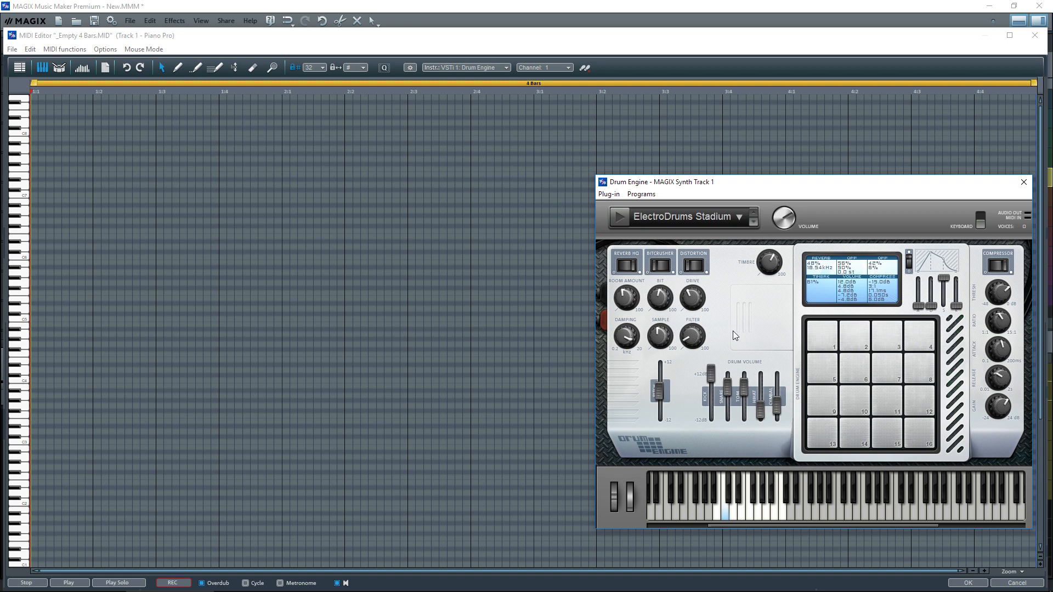
pyautogui.moveTo(737, 333)
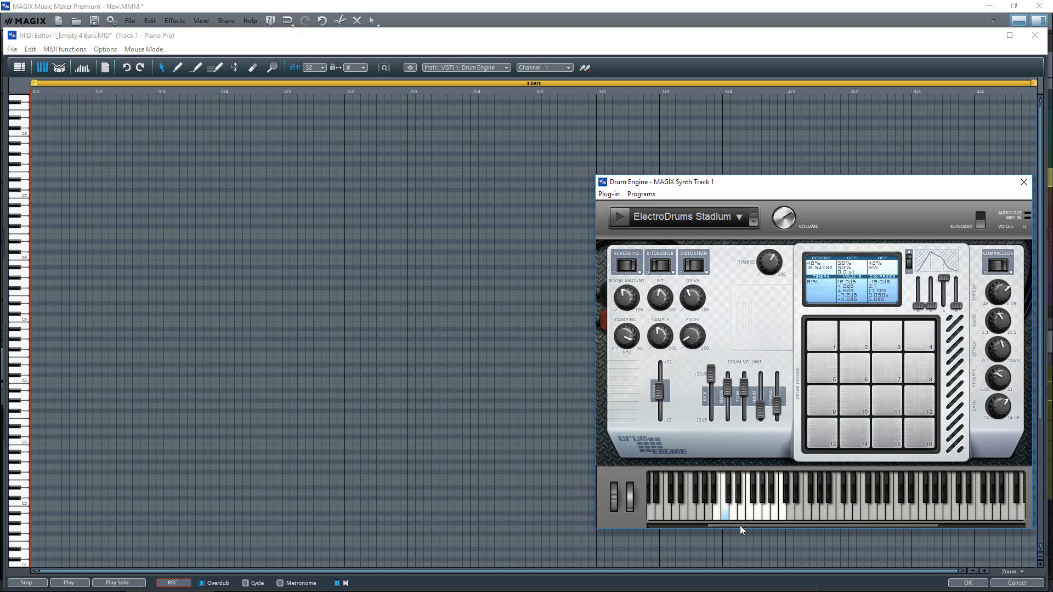
pyautogui.moveTo(760, 514)
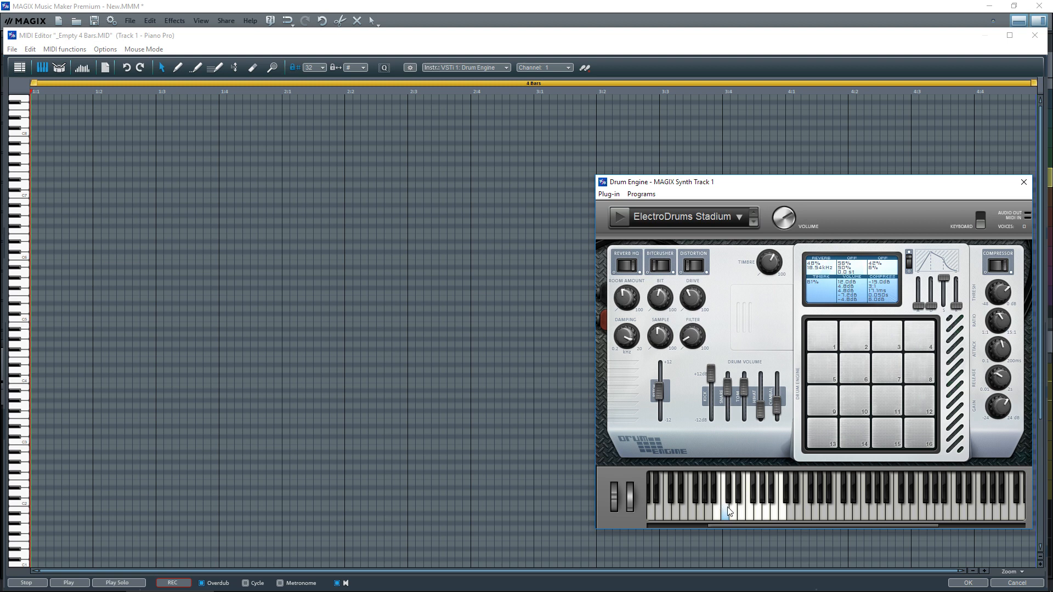
pyautogui.click(729, 510)
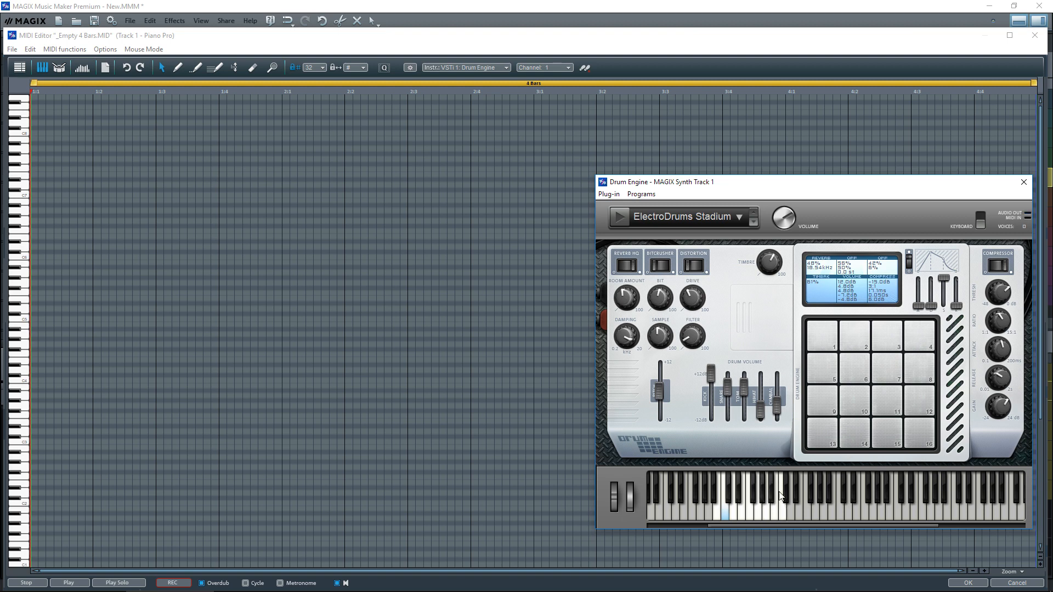
pyautogui.moveTo(725, 516)
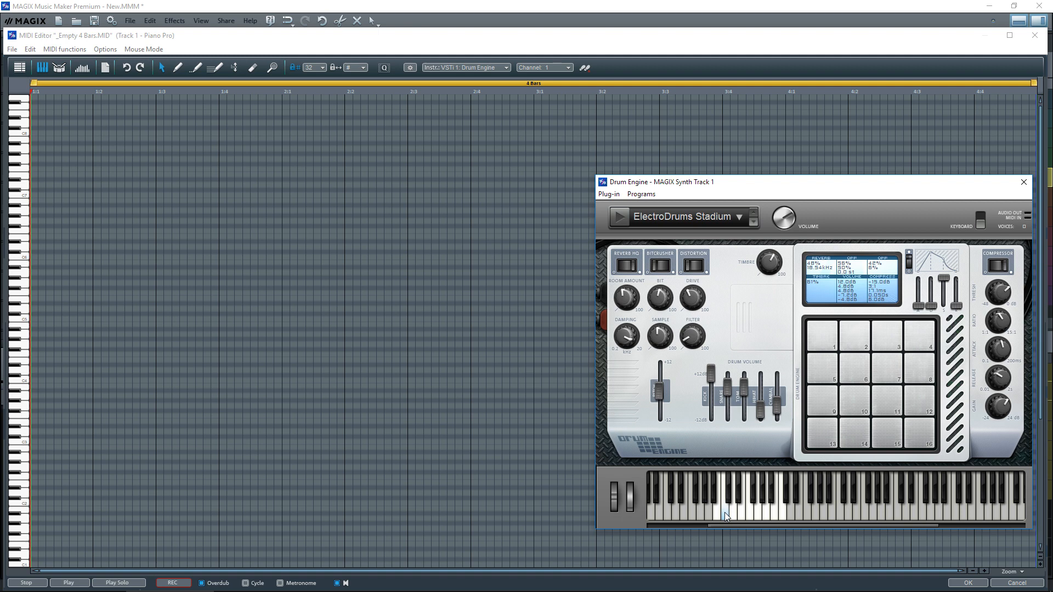
pyautogui.click(731, 510)
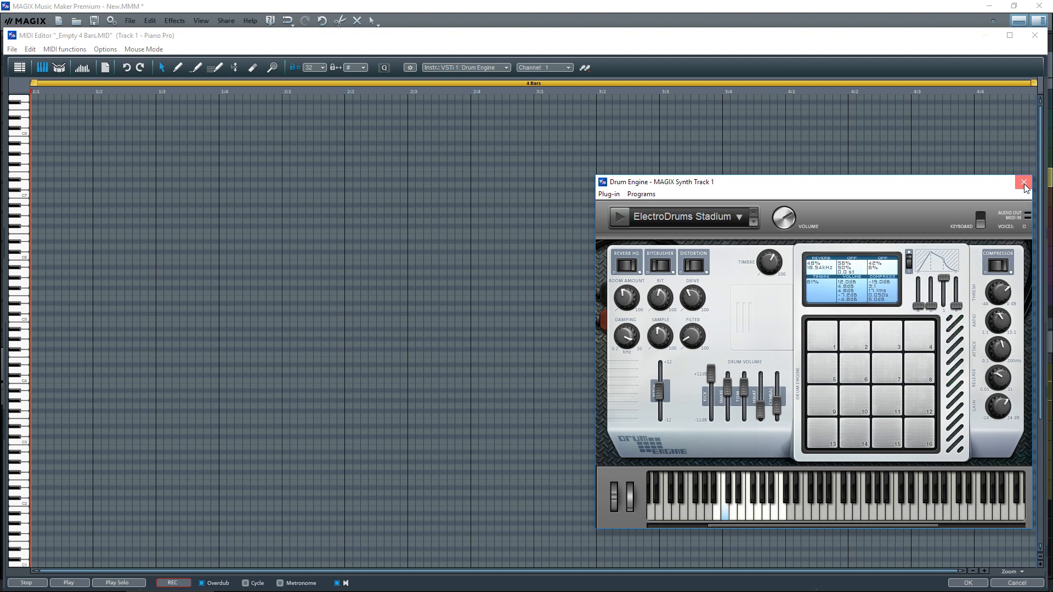
# Step: Close the Drum Engine window and audition piano-roll keys to find the drum pitches
pyautogui.click(1023, 182)
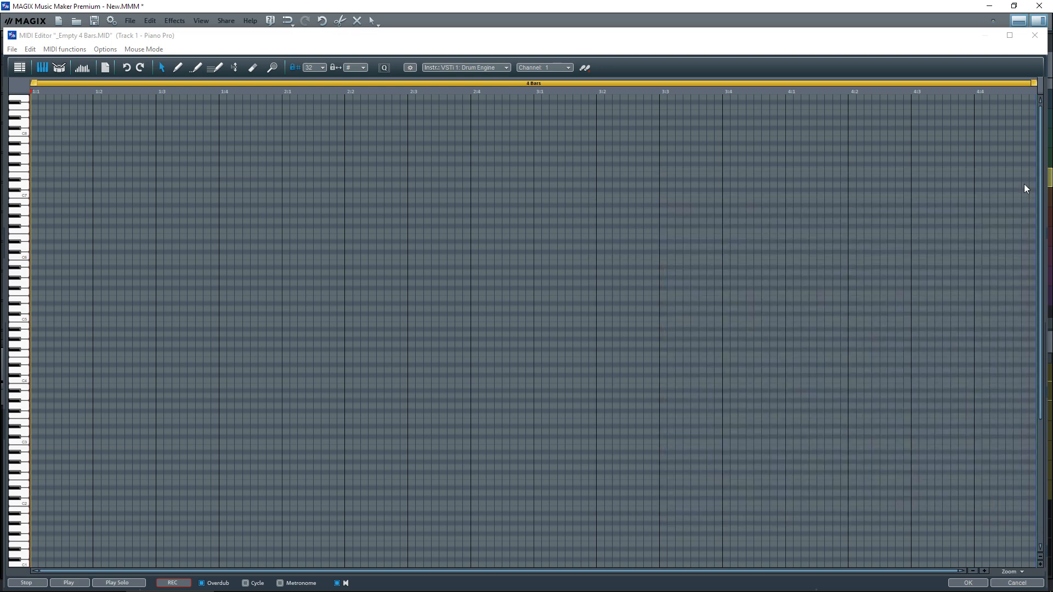
pyautogui.moveTo(31, 441)
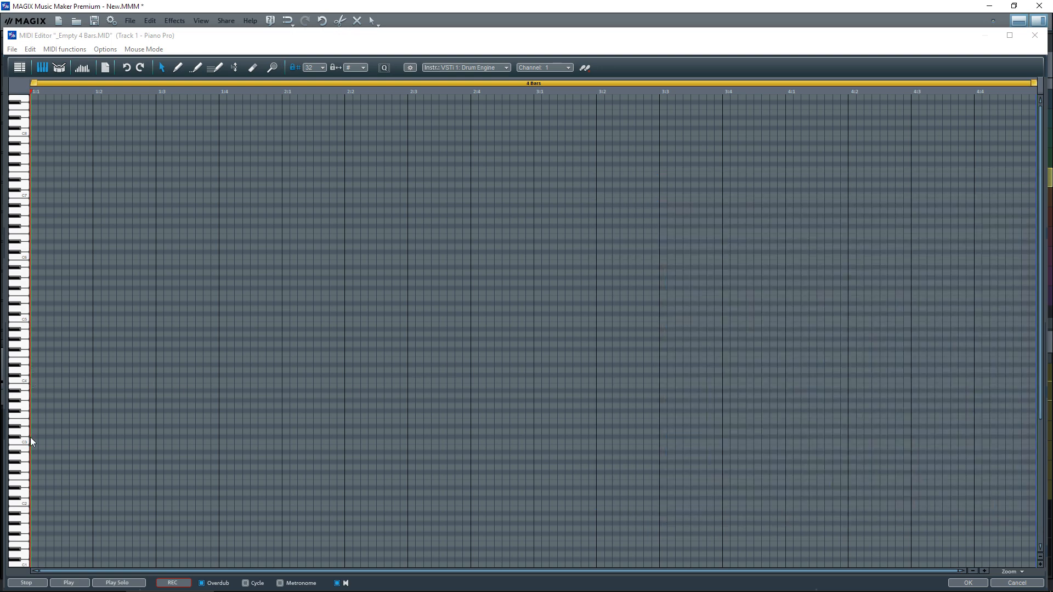
pyautogui.moveTo(24, 567)
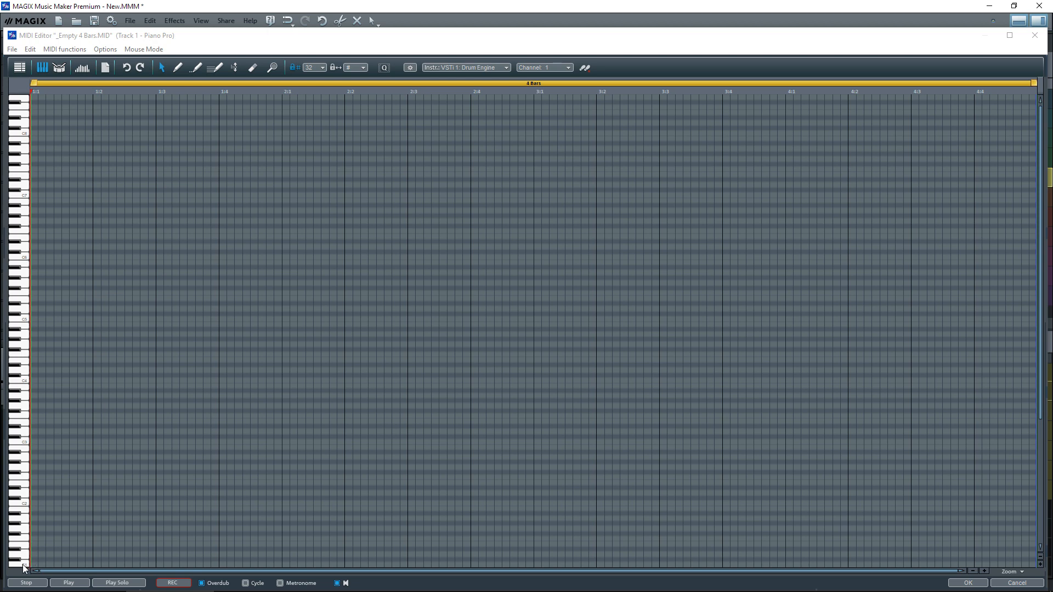
pyautogui.moveTo(1040, 370)
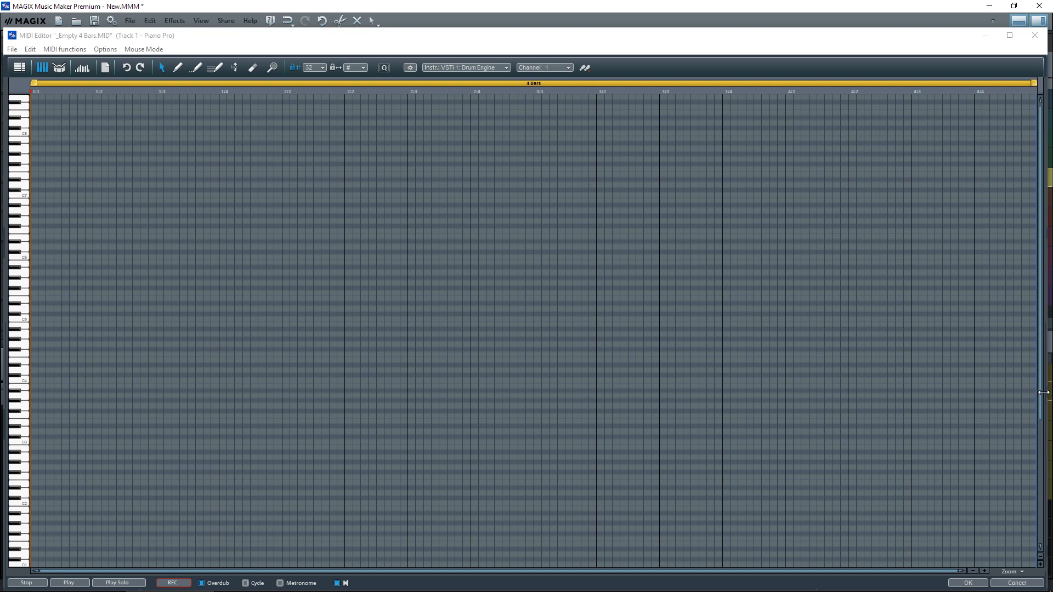
pyautogui.moveTo(1043, 466)
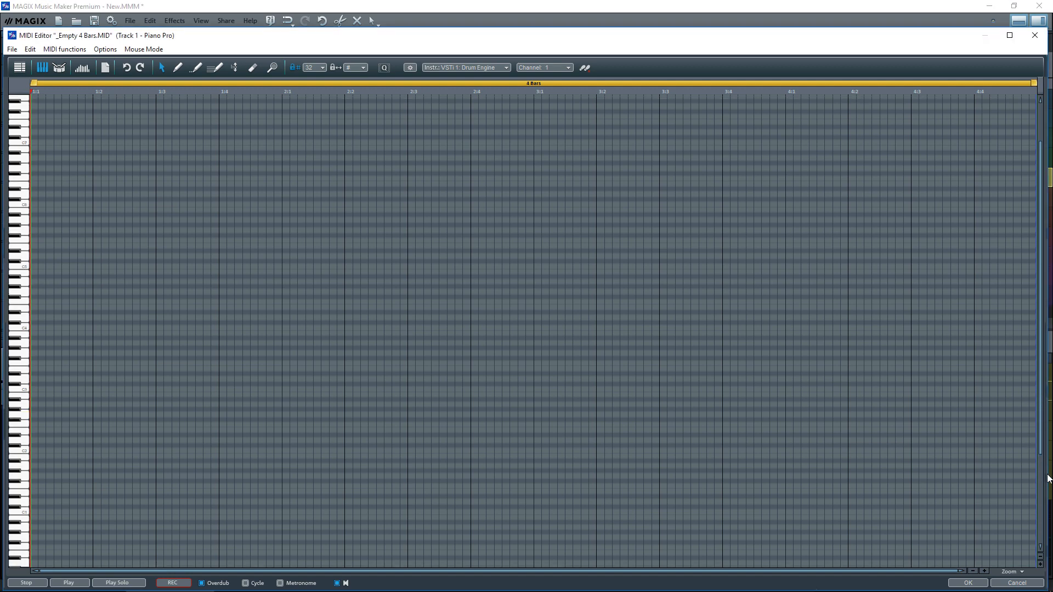
pyautogui.scroll(-3)
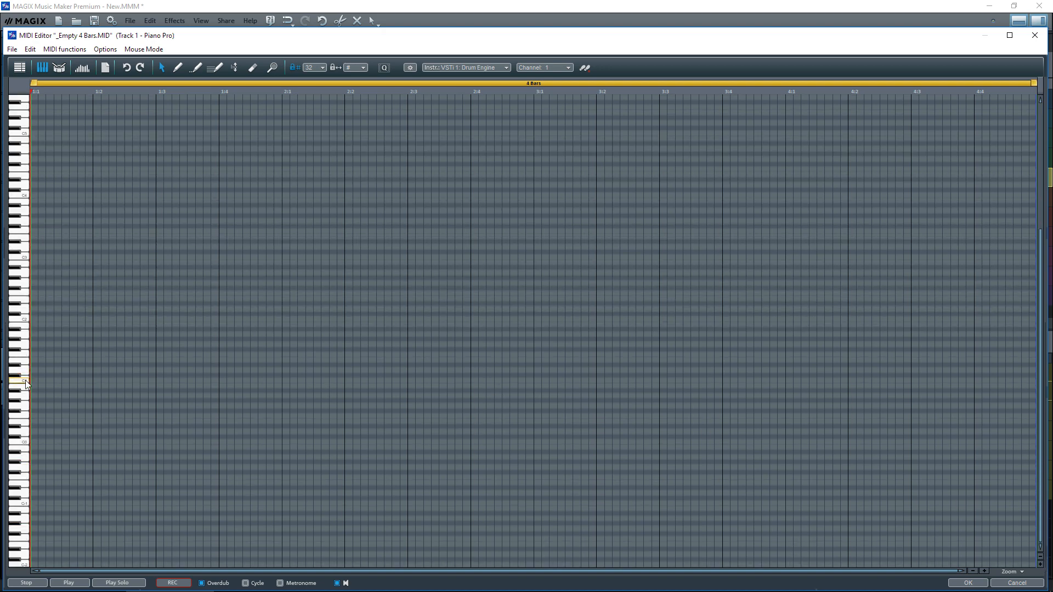
pyautogui.moveTo(22, 383)
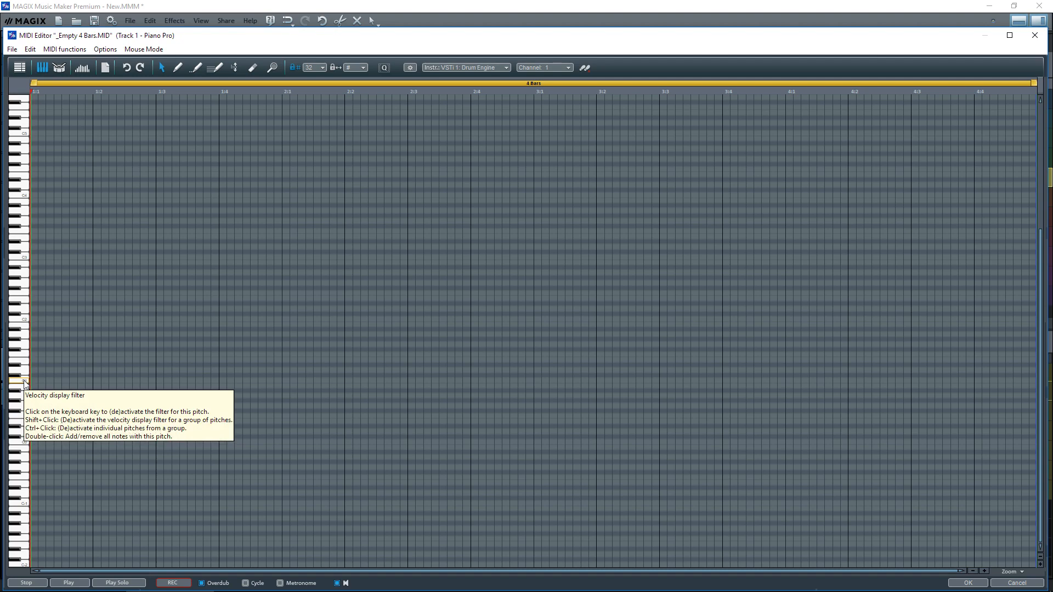
pyautogui.click(24, 382)
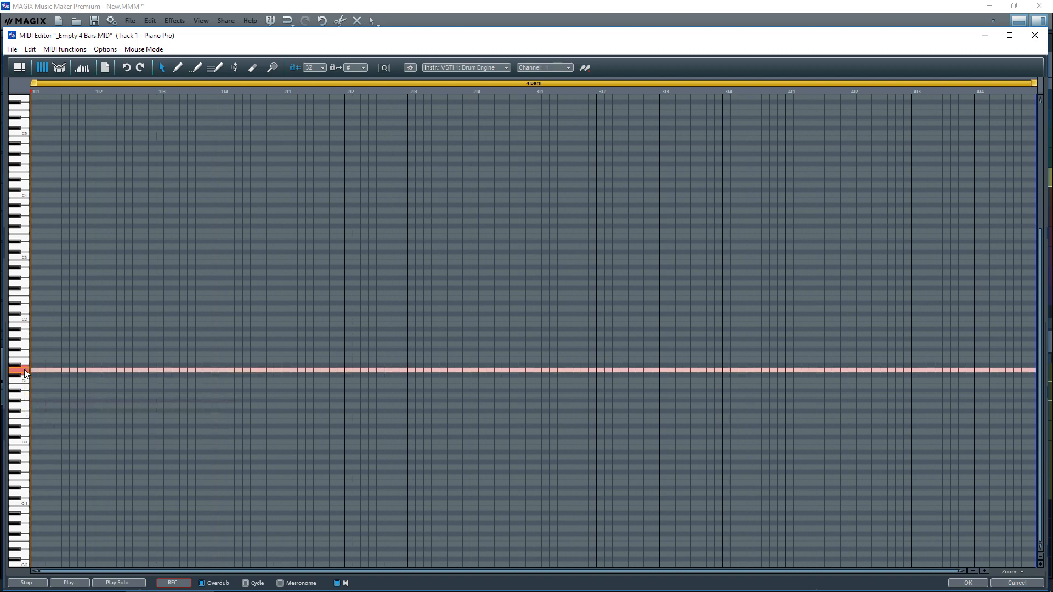
pyautogui.moveTo(20, 372)
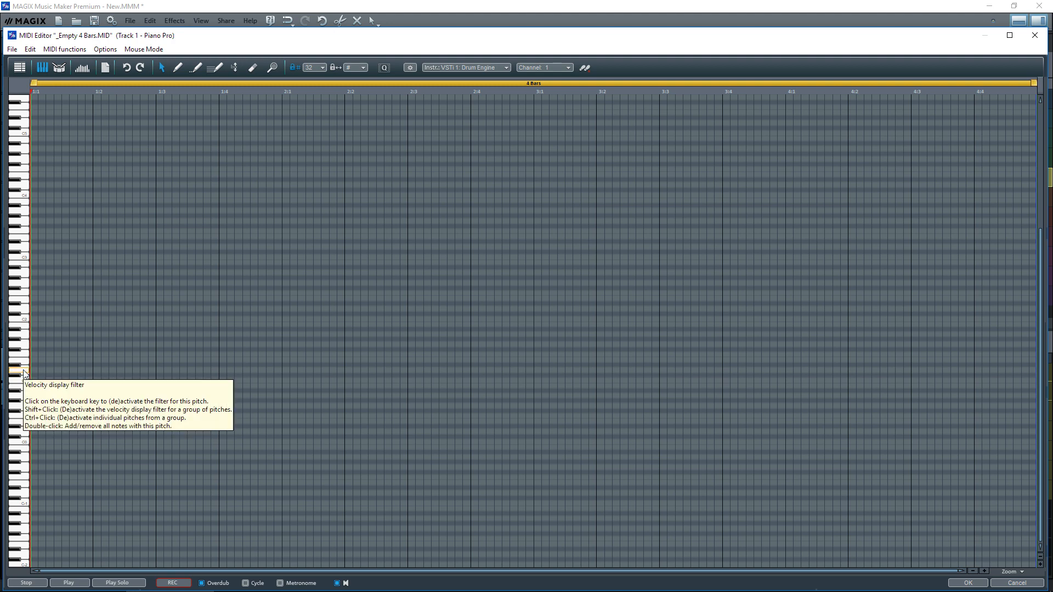
pyautogui.moveTo(162, 69)
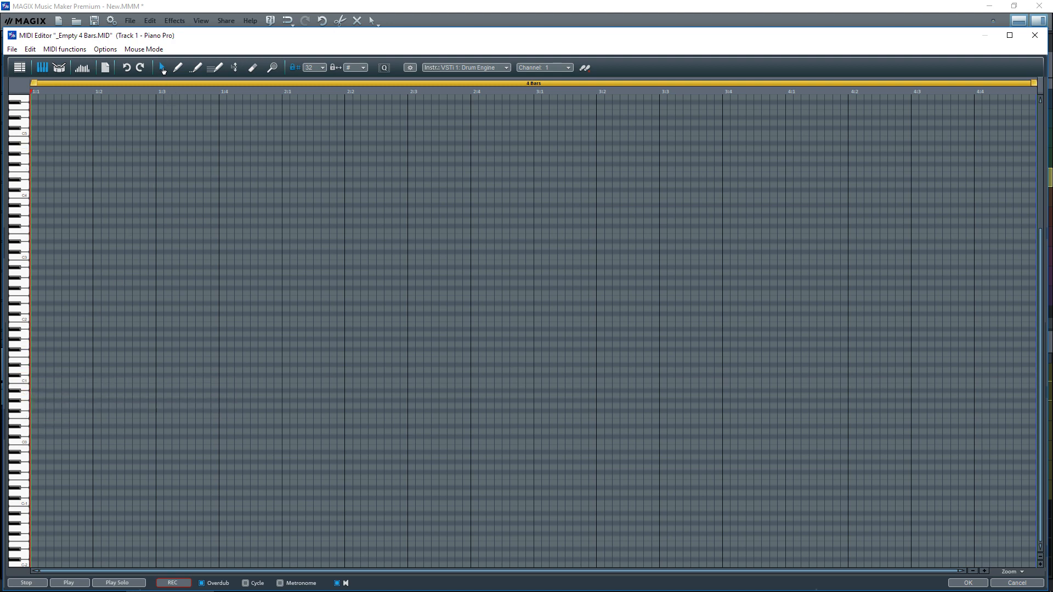
pyautogui.moveTo(162, 66)
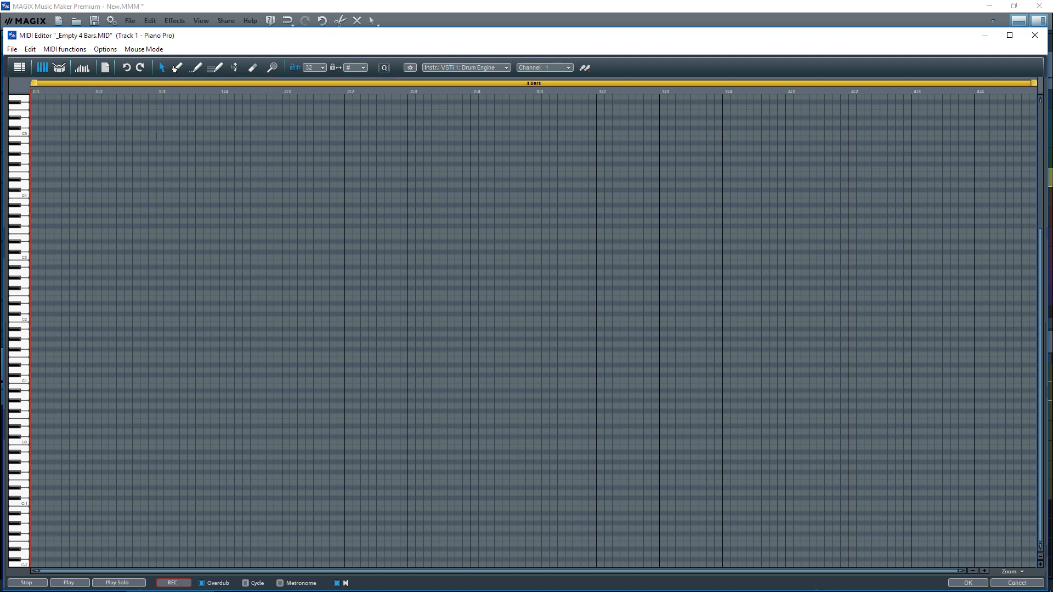
pyautogui.moveTo(177, 66)
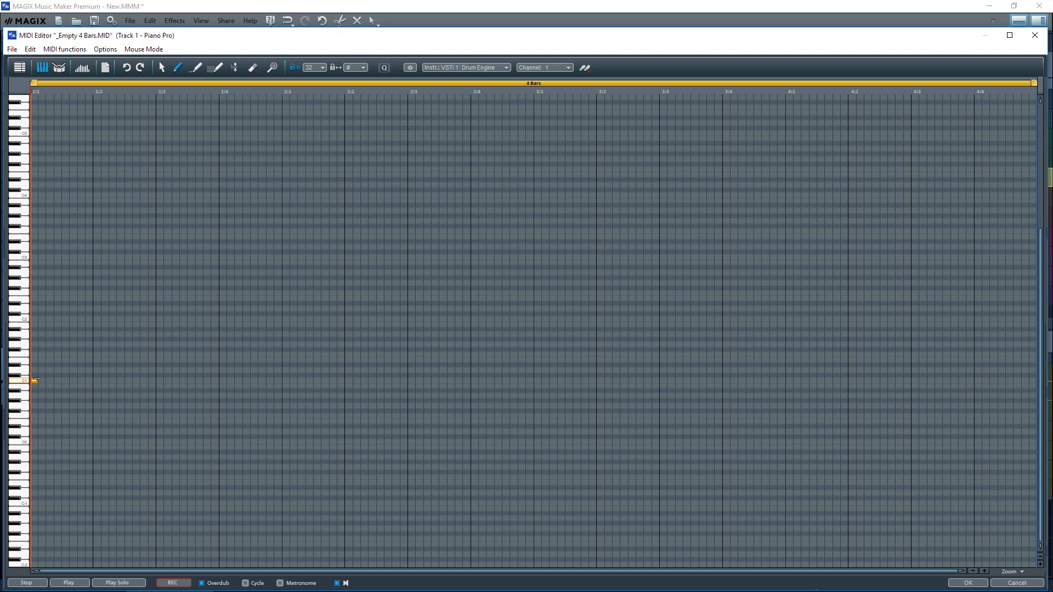
pyautogui.moveTo(89, 378)
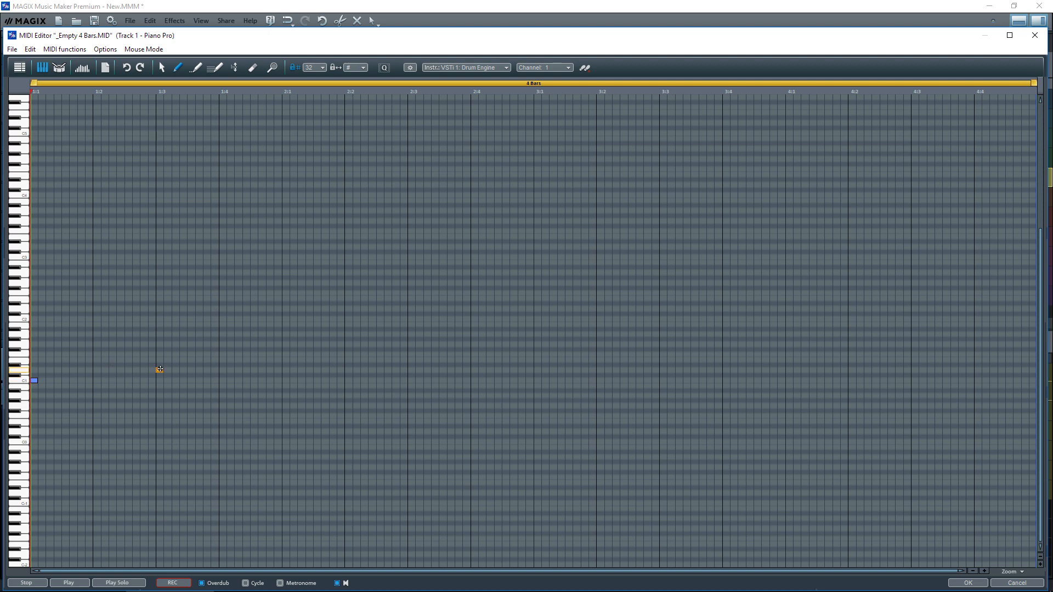
# Step: Draw the higher snare-pitch note on beat 1:3 in the piano roll
pyautogui.click(158, 370)
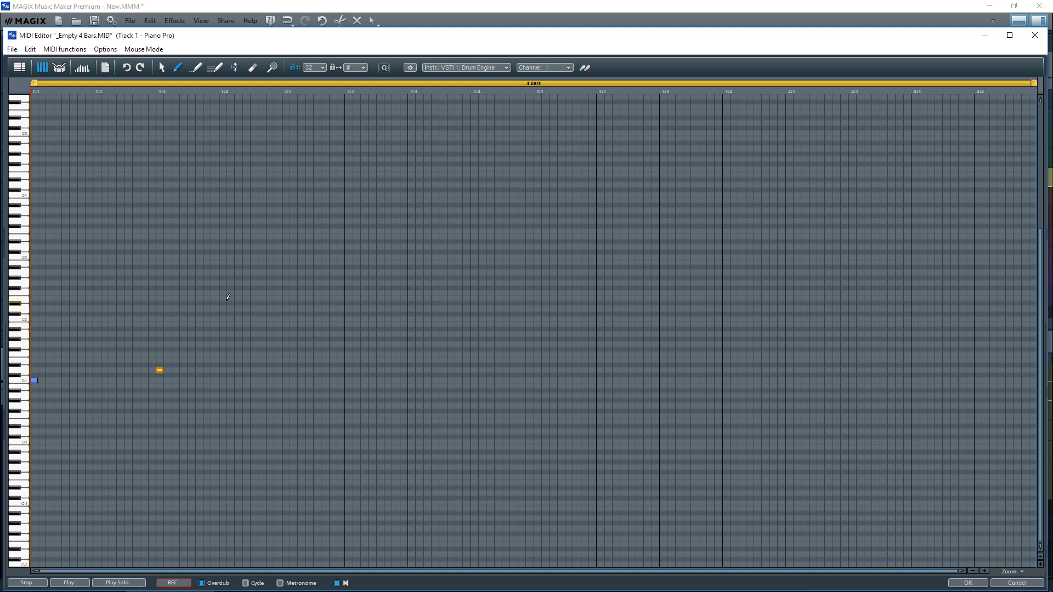
pyautogui.click(68, 582)
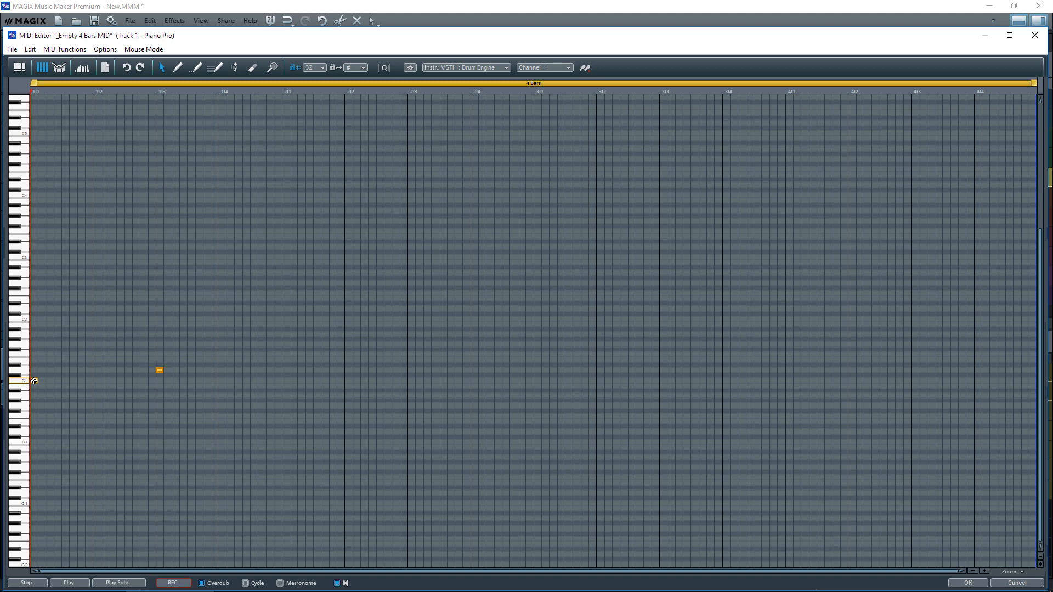
# Step: Draw the high and low drum notes in bar 2 and return to the arrangement
pyautogui.click(418, 370)
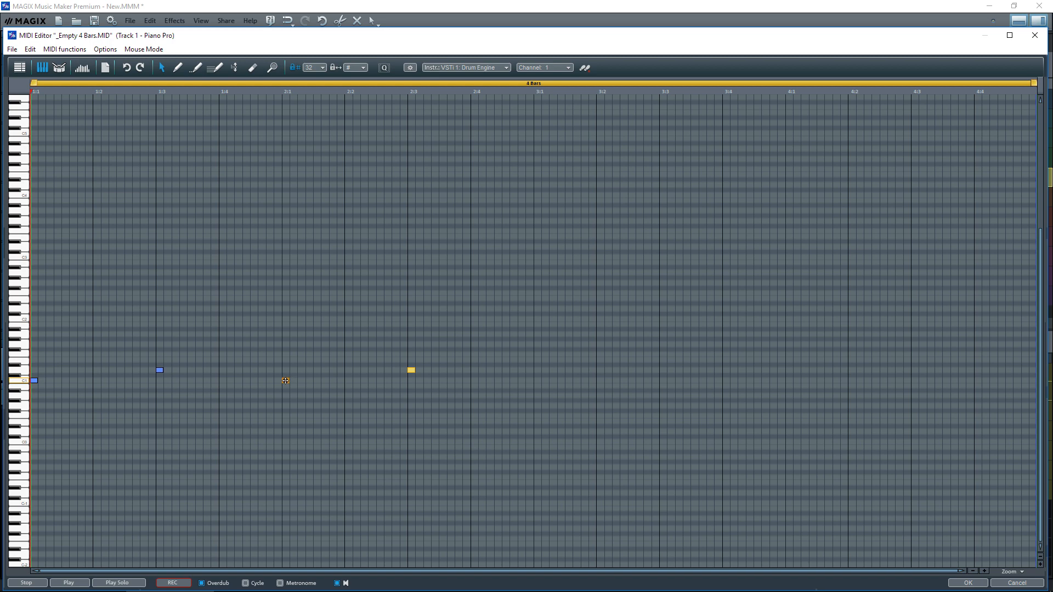
pyautogui.click(531, 382)
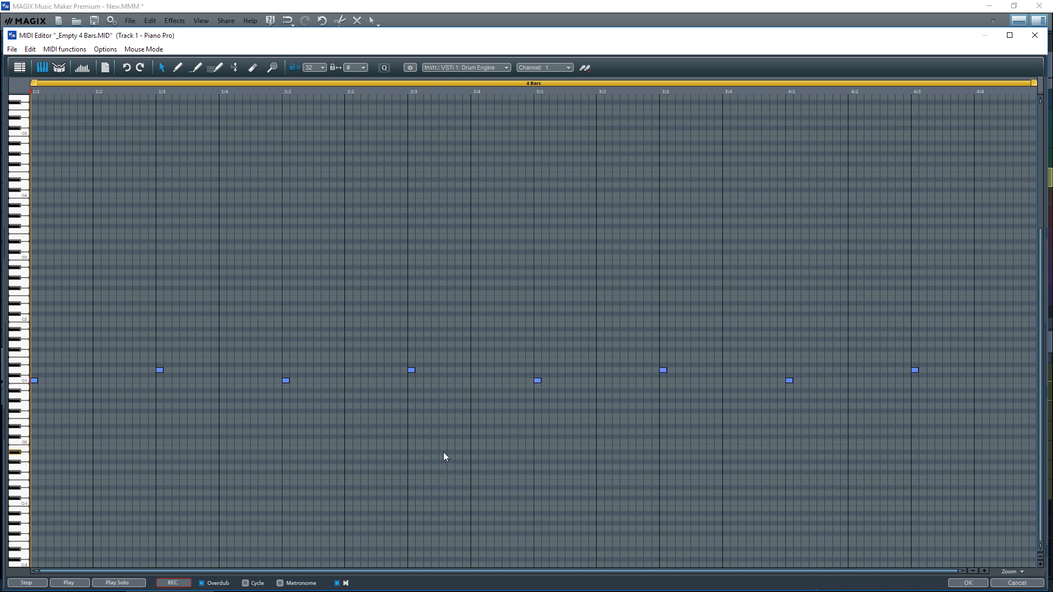
pyautogui.click(69, 583)
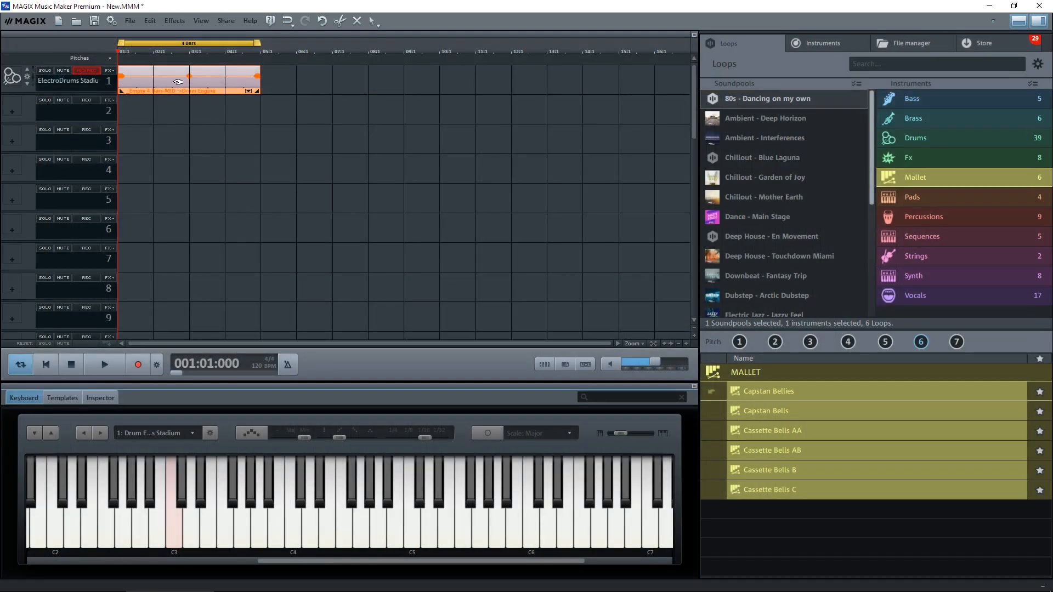
pyautogui.moveTo(324, 153)
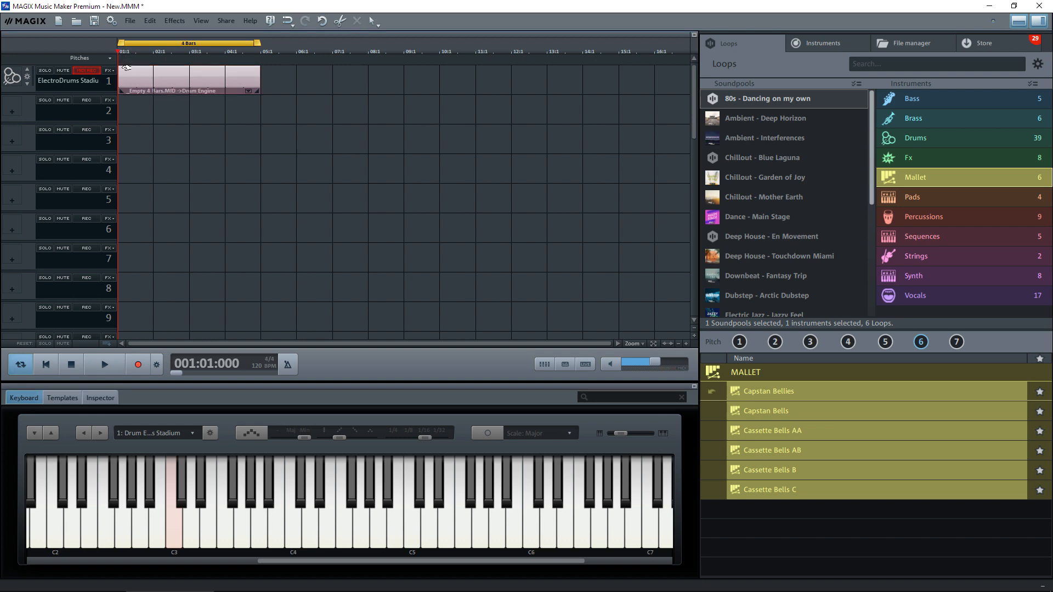
# Step: Play back and stop the two-drum beat, then reopen the track 1 drum object for editing
pyautogui.click(104, 364)
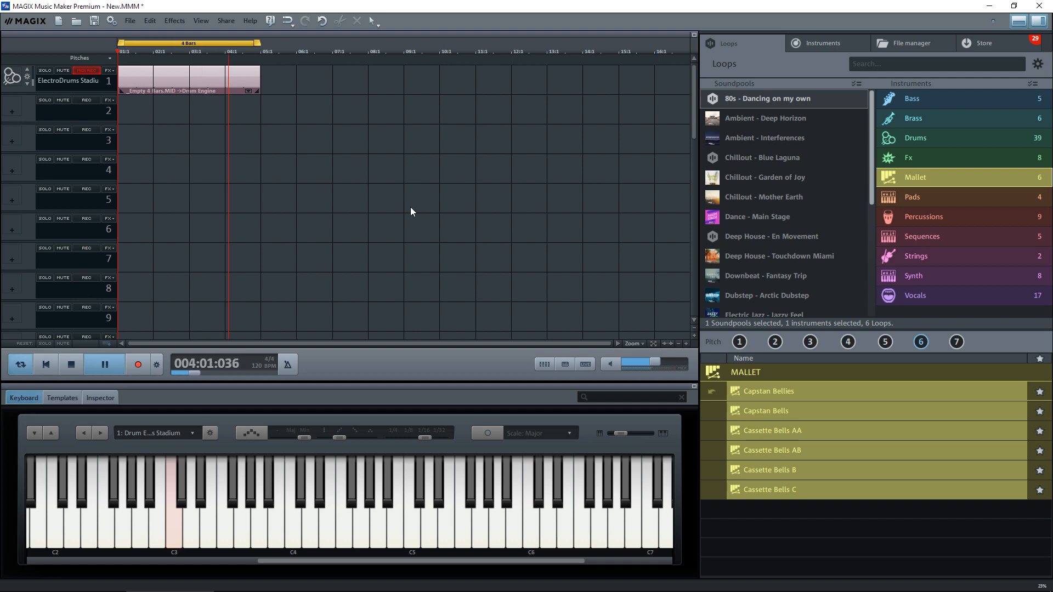
pyautogui.click(71, 364)
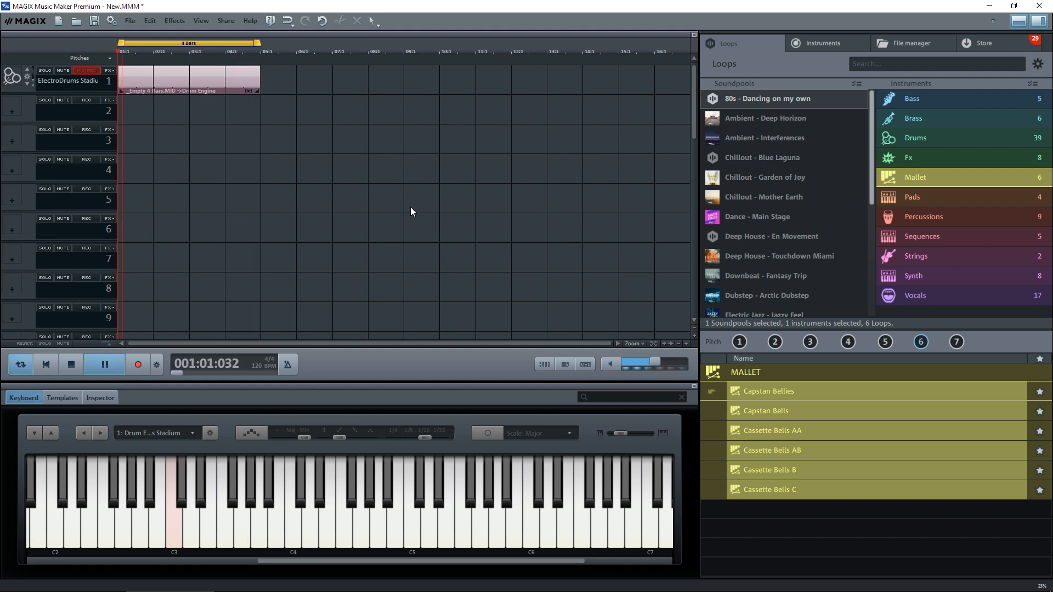
pyautogui.click(104, 364)
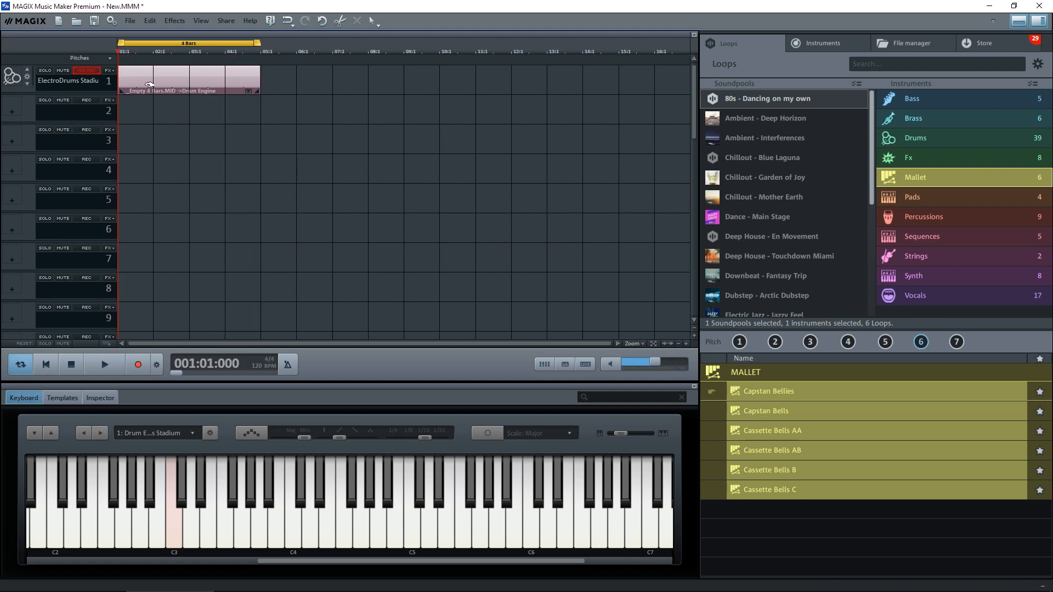
pyautogui.click(188, 77)
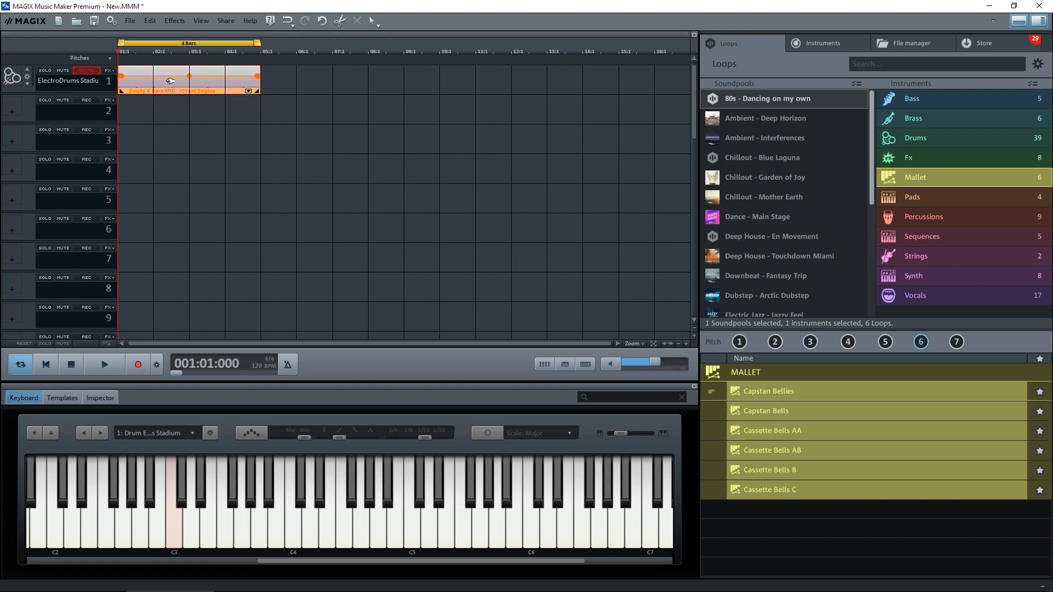
pyautogui.doubleClick(188, 80)
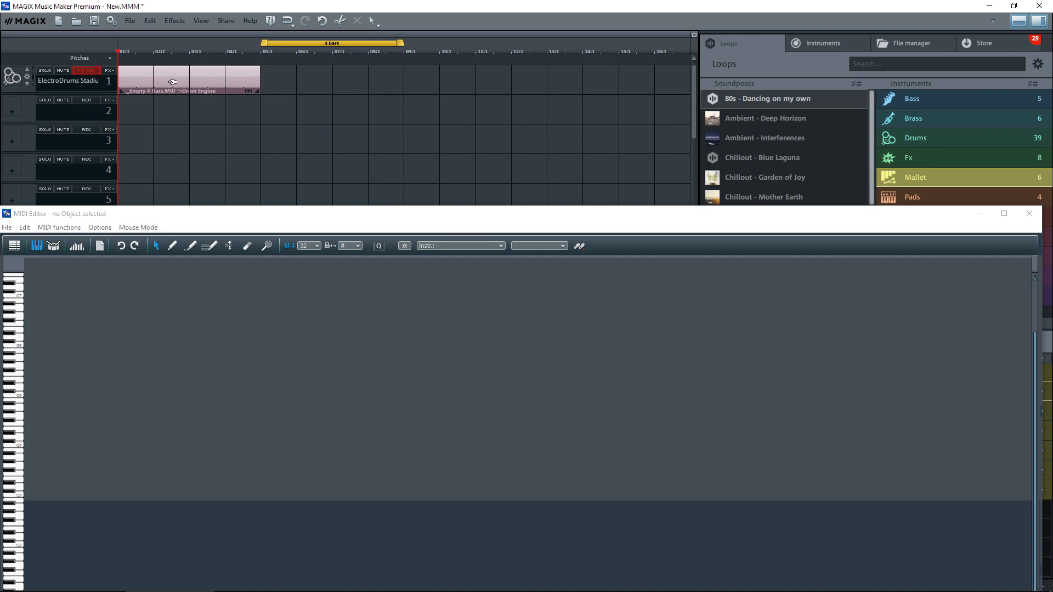
# Step: Load the drum object and draw upper-row hits just after beats 1:3 and 3:3
pyautogui.click(188, 77)
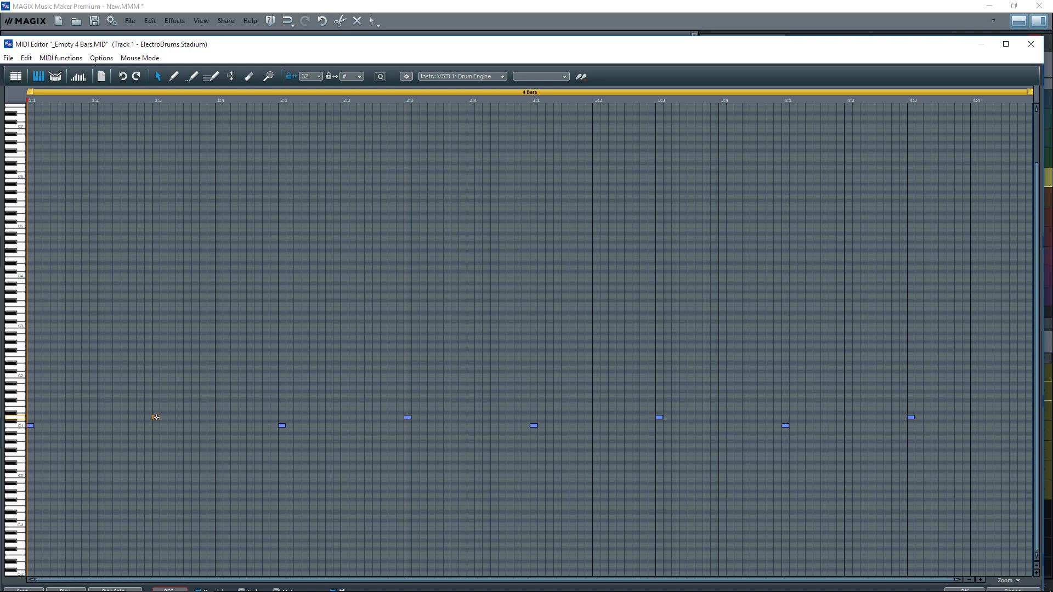
pyautogui.click(180, 418)
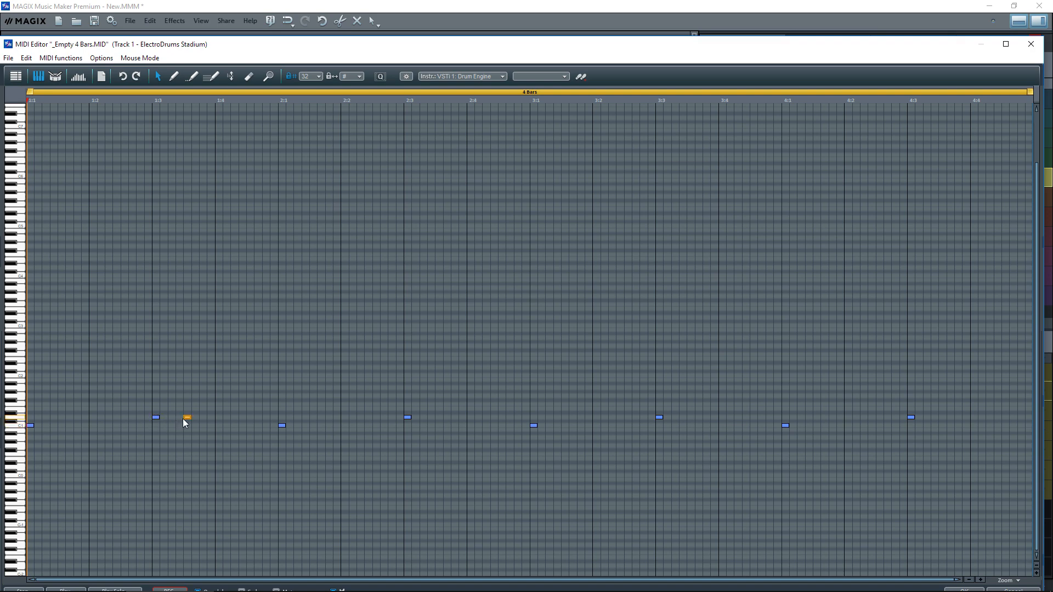
pyautogui.moveTo(393, 432)
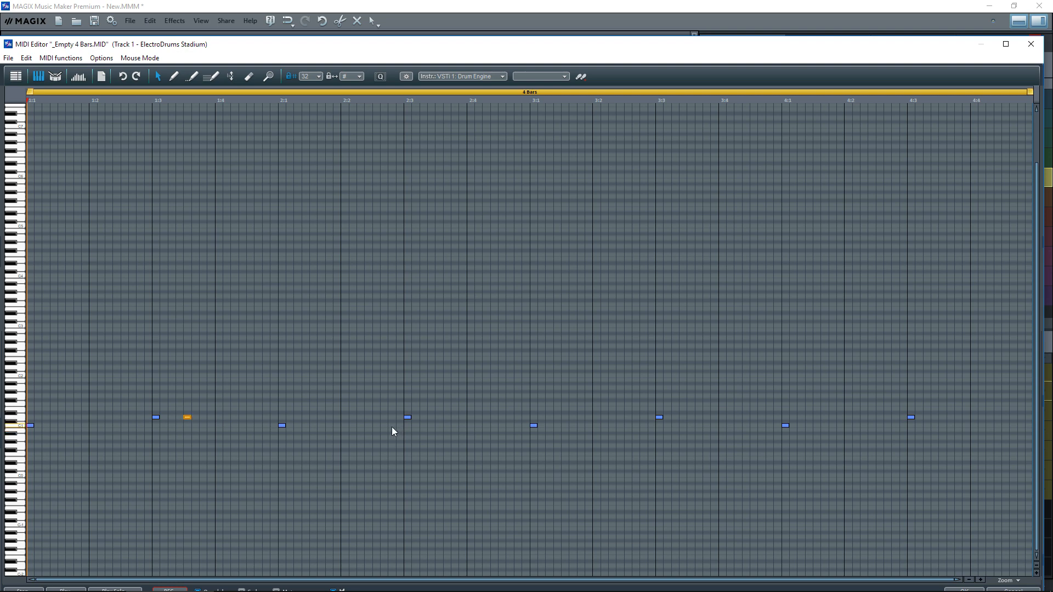
pyautogui.moveTo(667, 439)
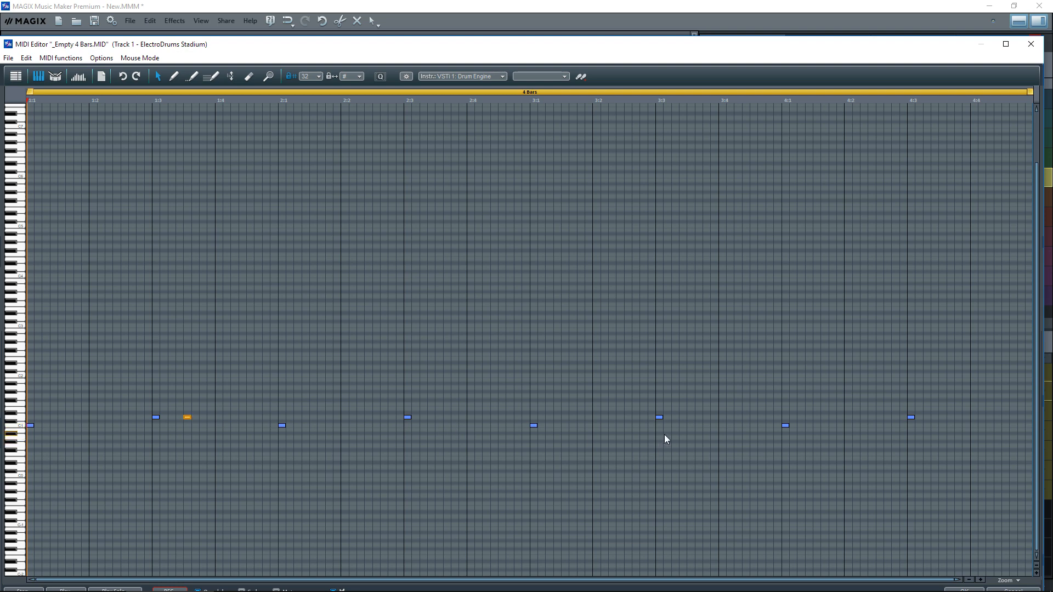
pyautogui.moveTo(658, 416)
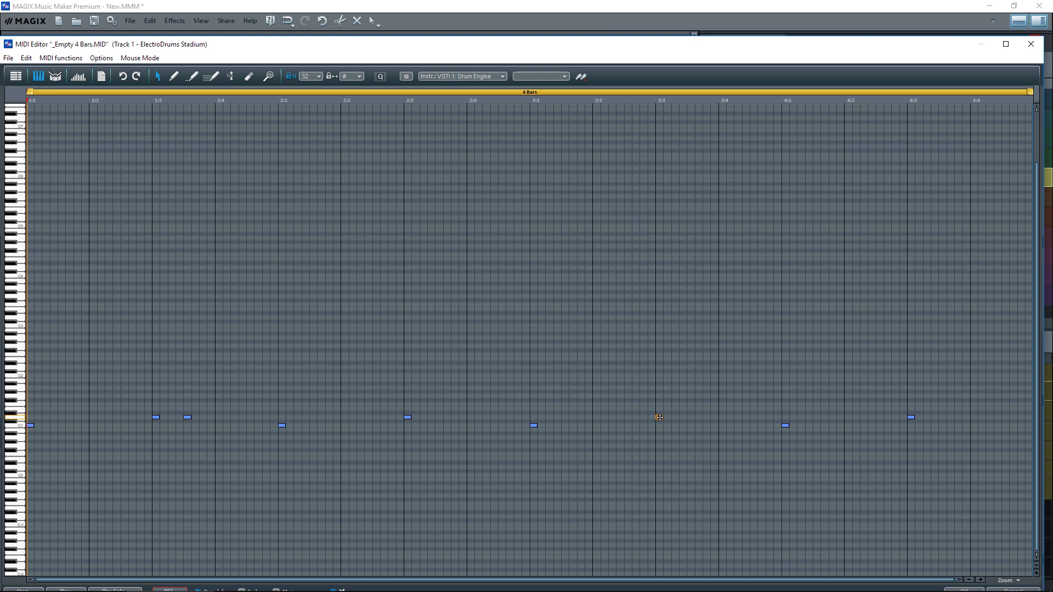
pyautogui.click(658, 416)
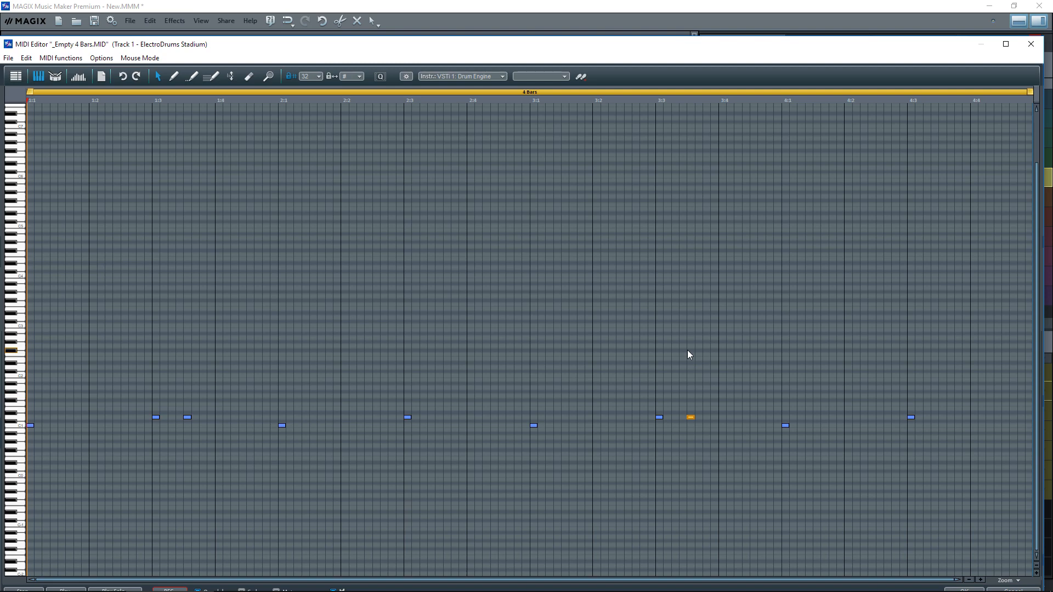
pyautogui.moveTo(512, 535)
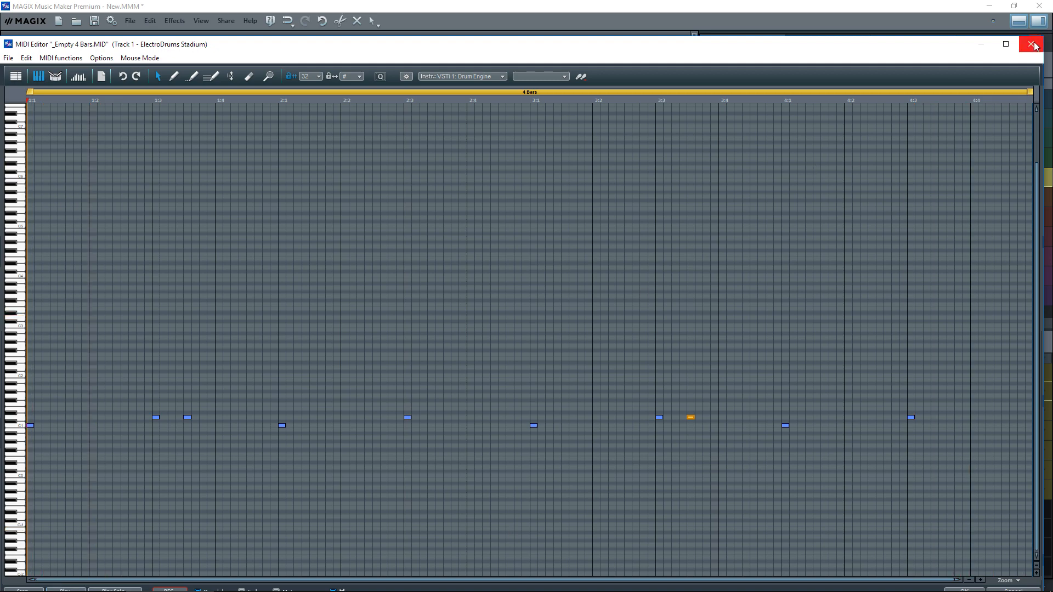
# Step: Close the MIDI Editor, drag the loop range end out to bar 14, and select the drum object
pyautogui.click(1035, 44)
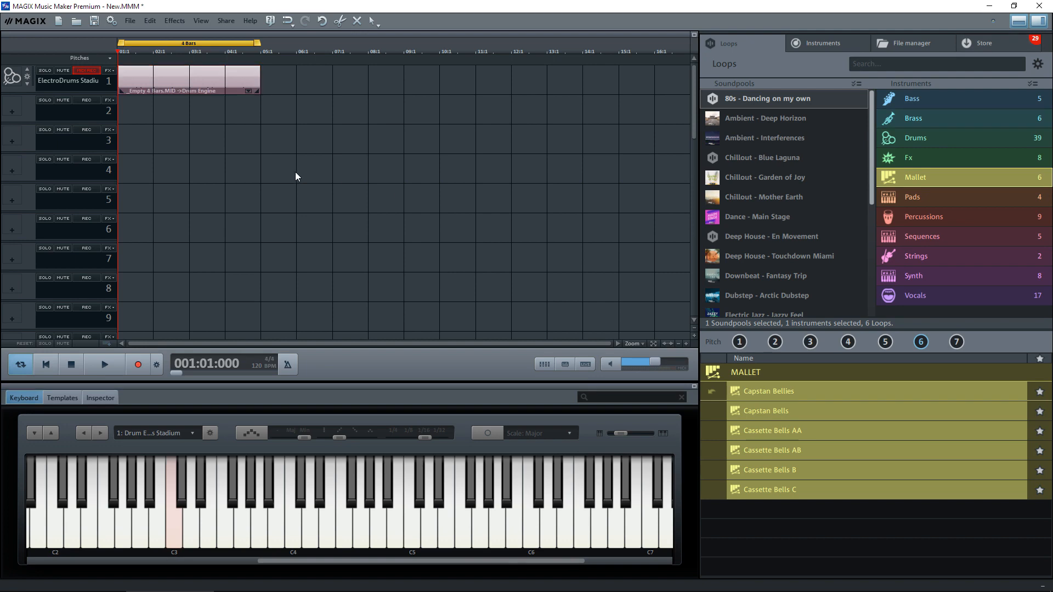
pyautogui.moveTo(308, 174)
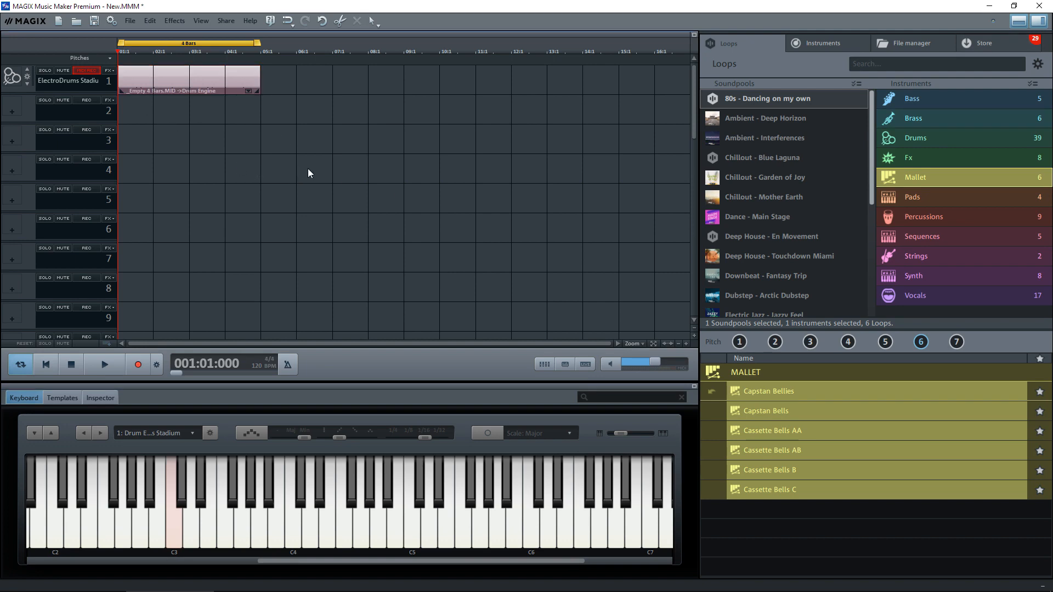
pyautogui.moveTo(207, 160)
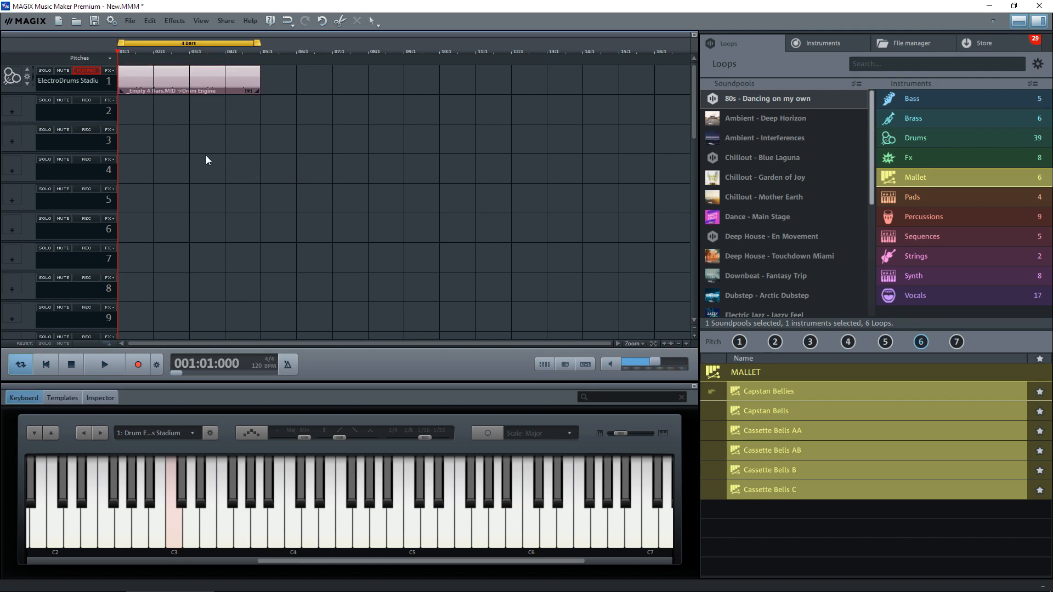
pyautogui.click(104, 364)
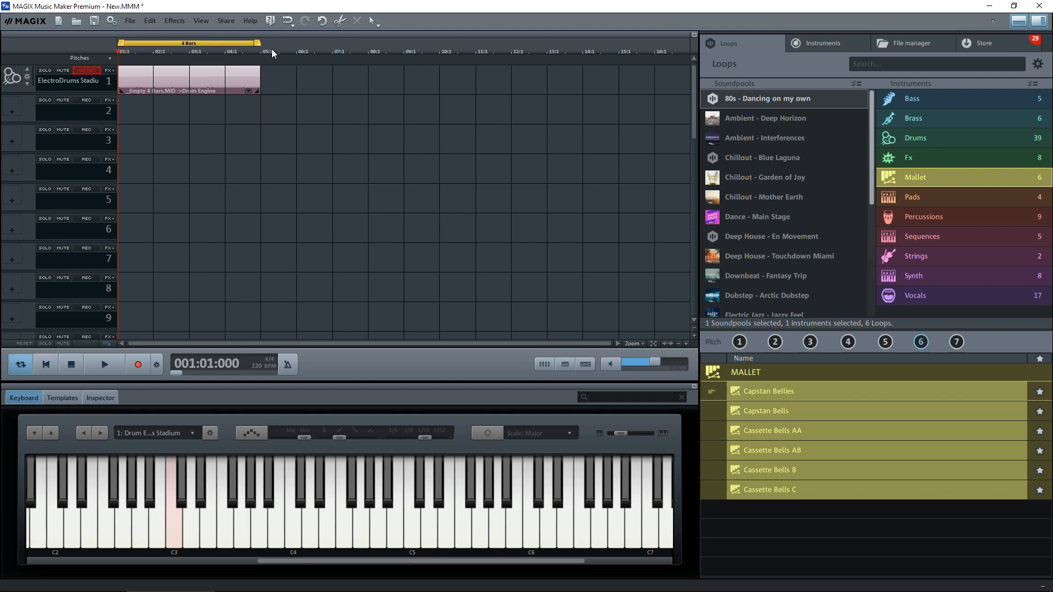
pyautogui.moveTo(262, 43); pyautogui.dragTo(299, 43)
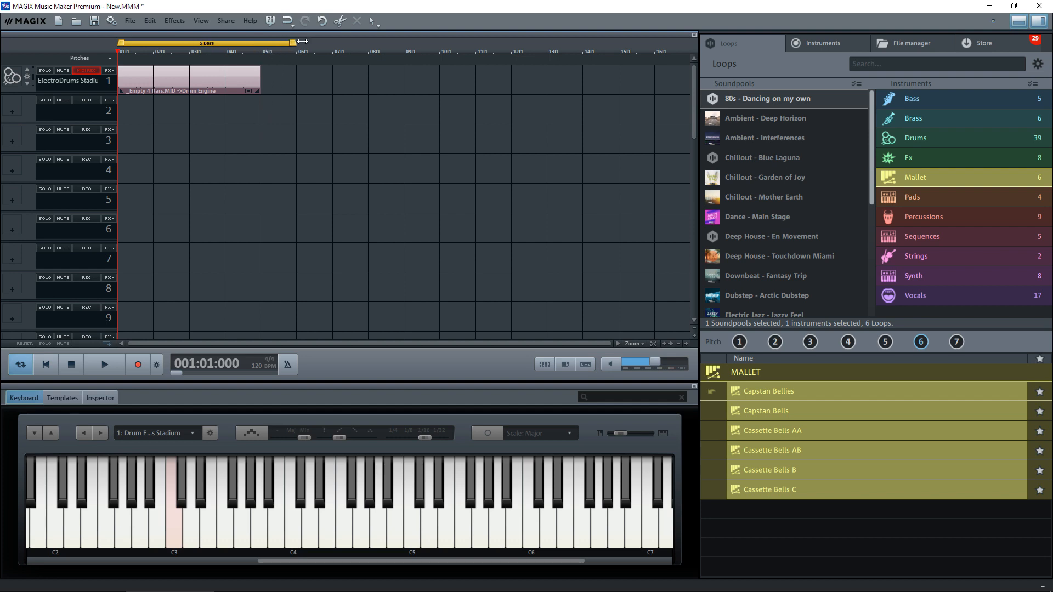
pyautogui.moveTo(295, 42); pyautogui.dragTo(625, 43)
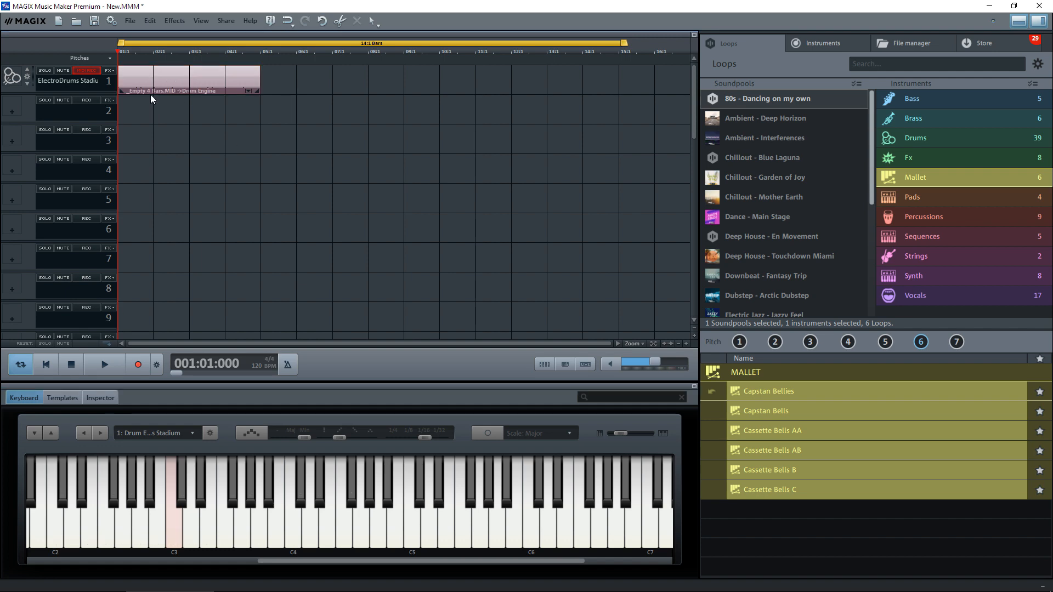
pyautogui.click(188, 81)
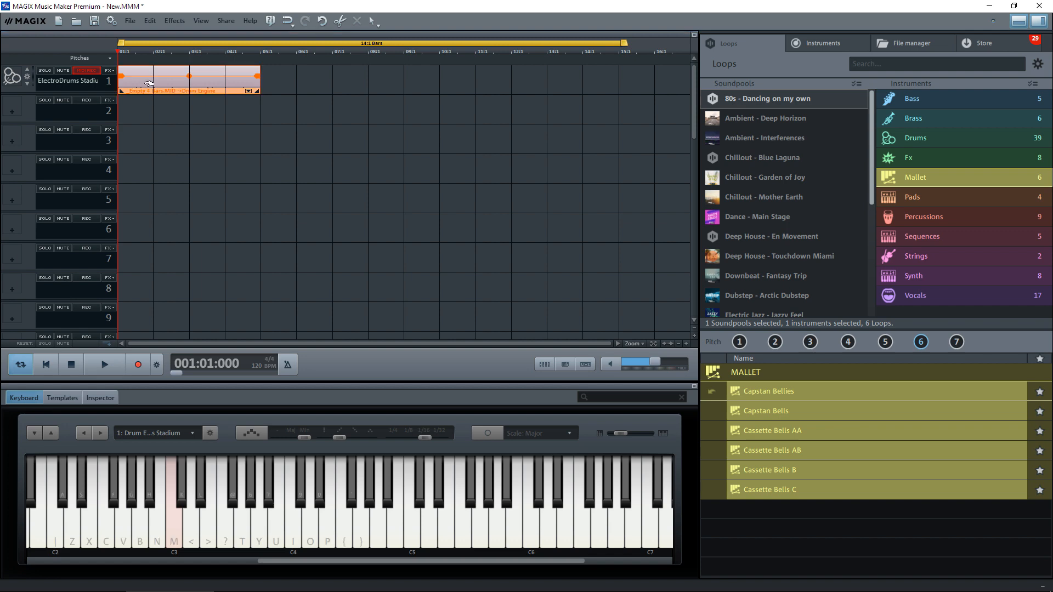
# Step: Rename the drum object to 'Drum + Noise' in its Properties dialog
pyautogui.rightClick(141, 86)
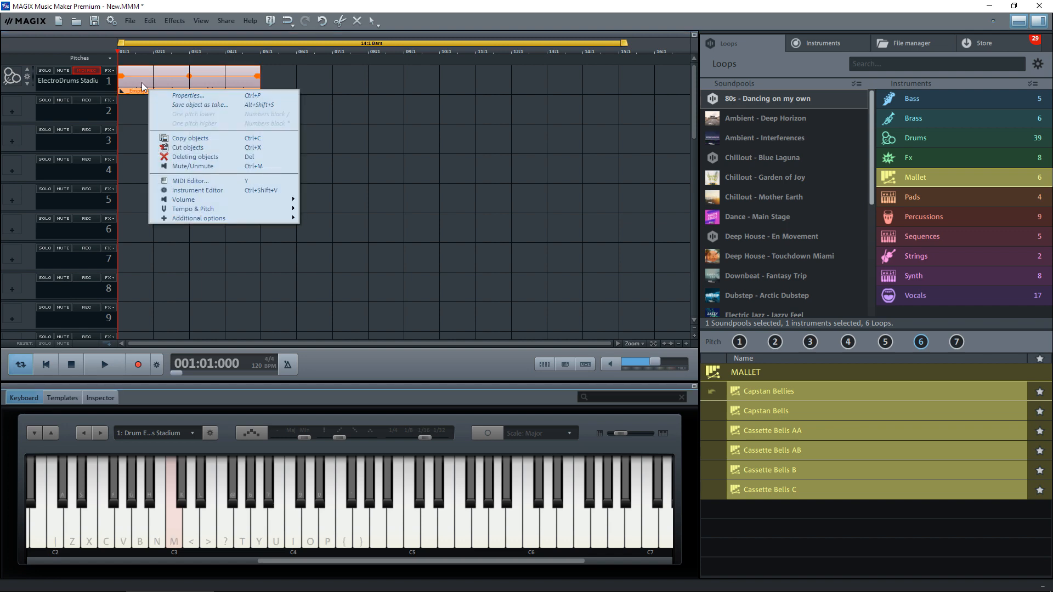
pyautogui.moveTo(188, 95)
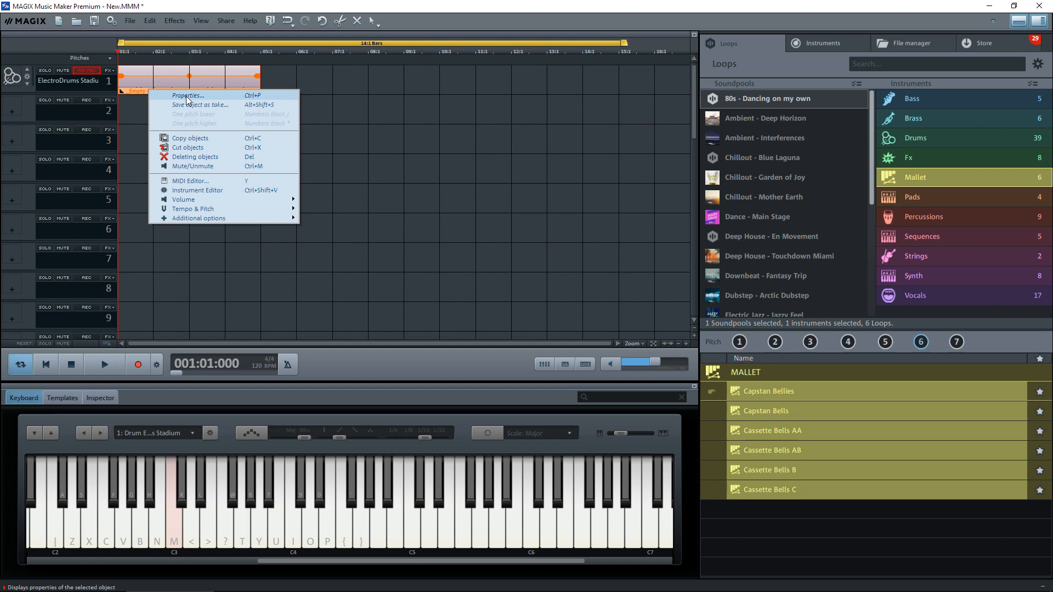
pyautogui.click(190, 95)
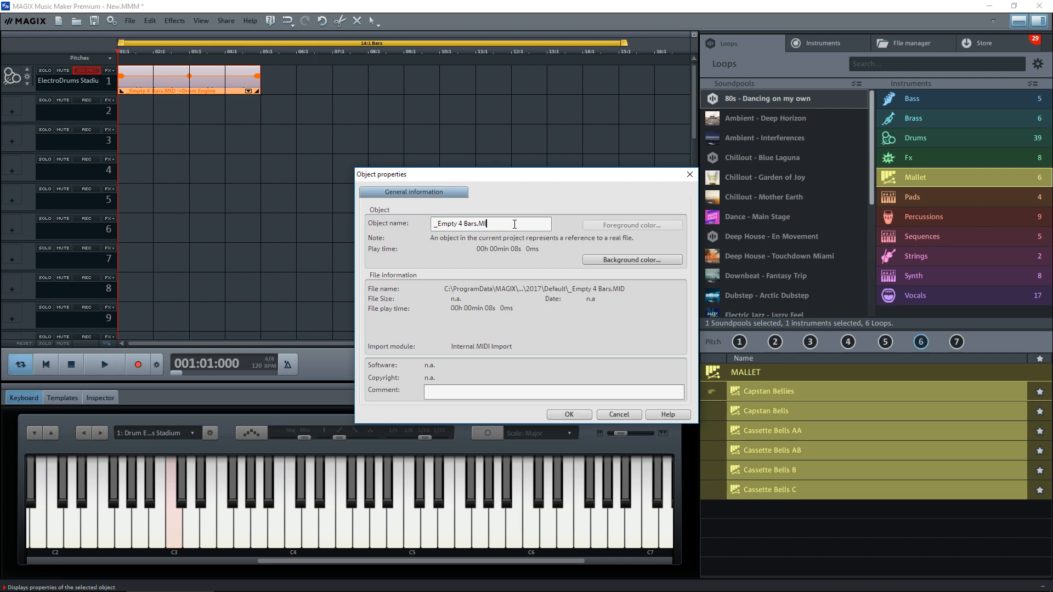
pyautogui.press('ctrl+a')
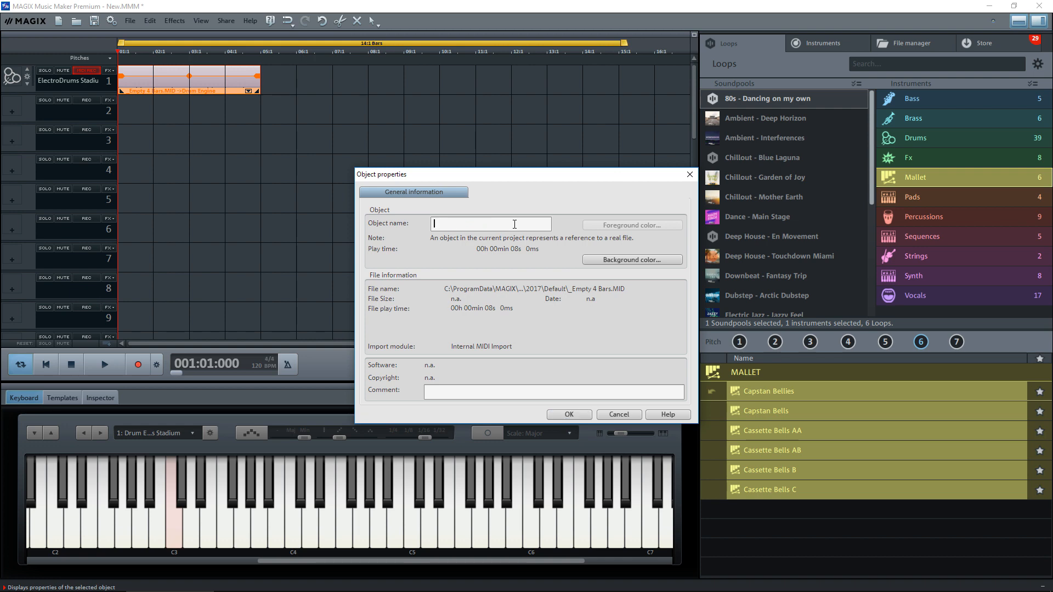
pyautogui.write('rum')
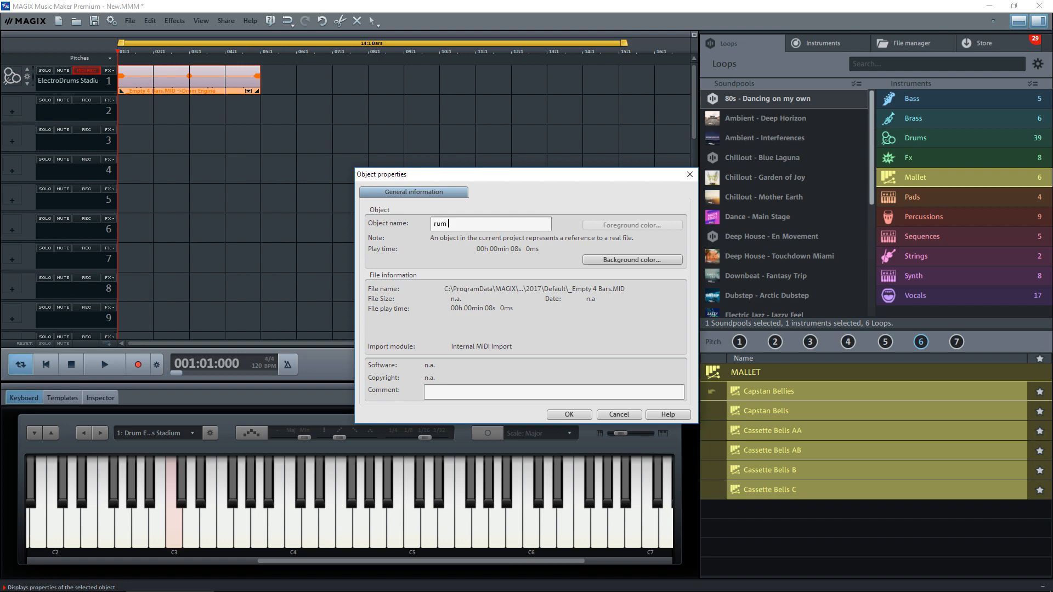
pyautogui.write('+ Noi')
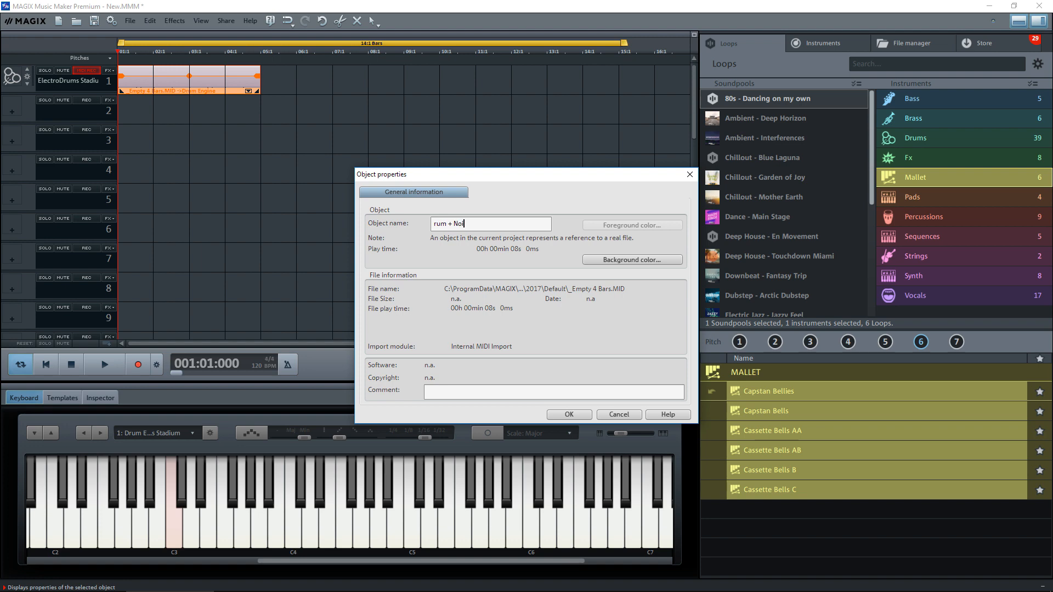
pyautogui.write('se')
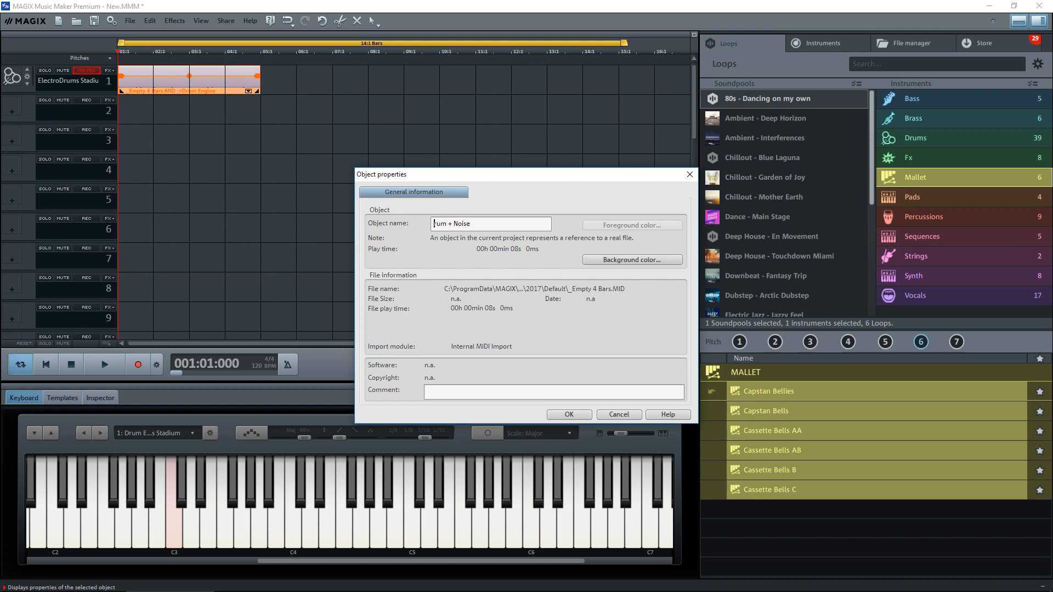
pyautogui.click(567, 414)
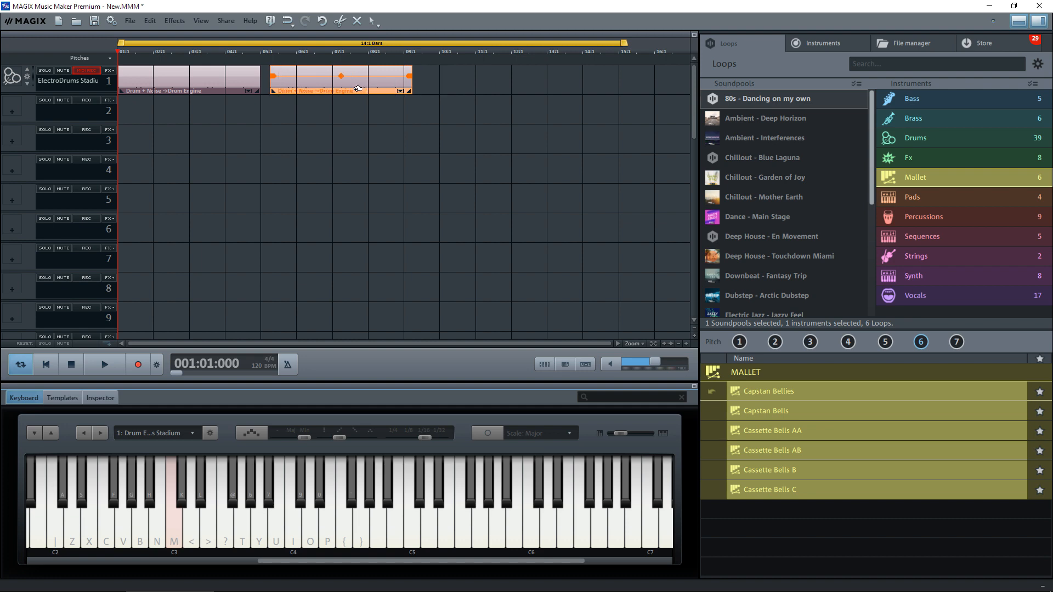
# Step: Copy the Drum + Noise object into bars 9–12 and start playback
pyautogui.moveTo(358, 79); pyautogui.dragTo(336, 79)
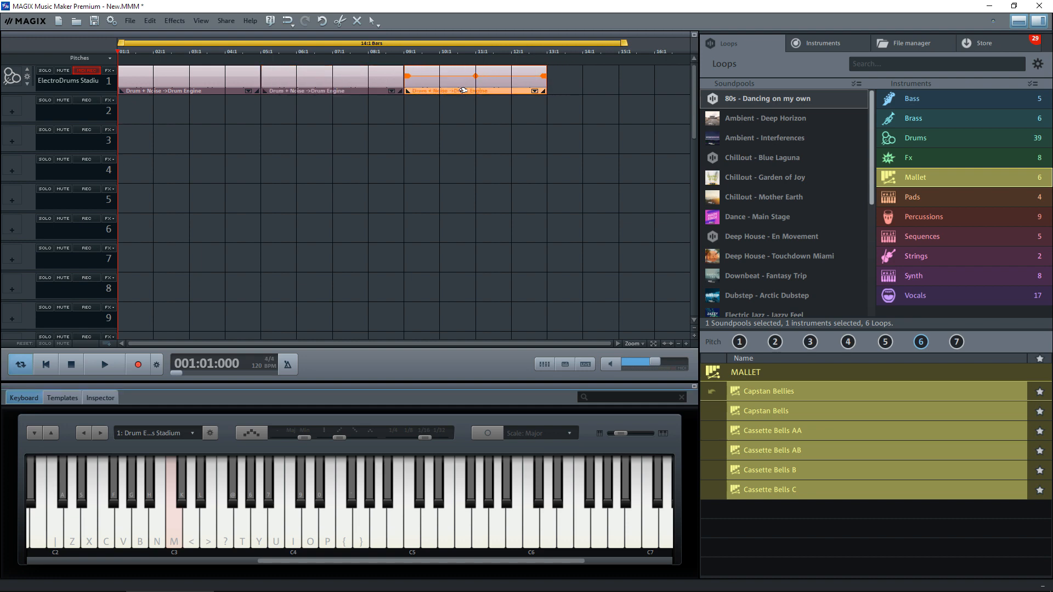
pyautogui.moveTo(413, 168)
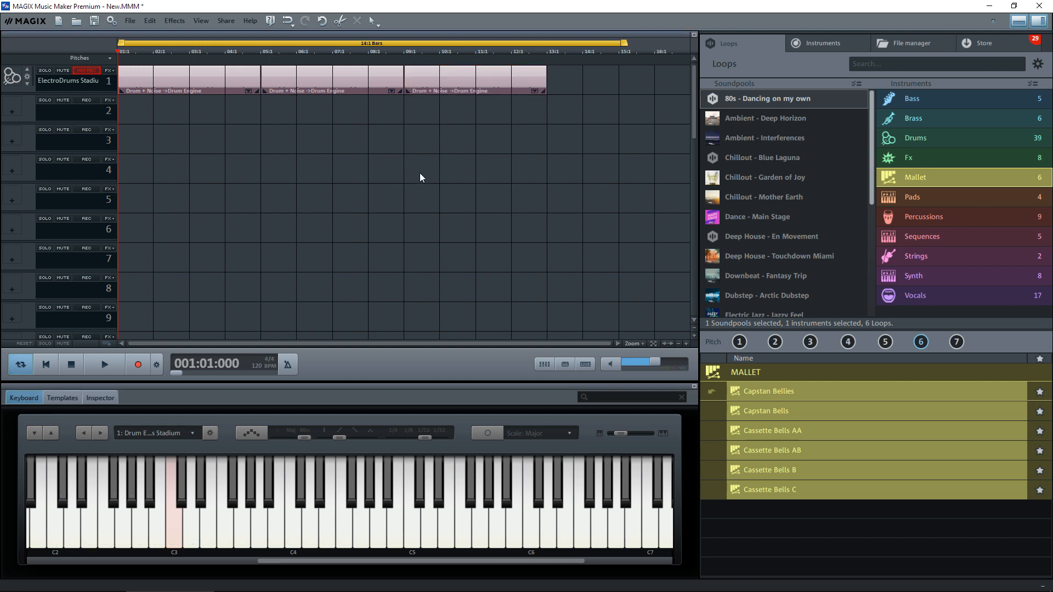
pyautogui.click(104, 364)
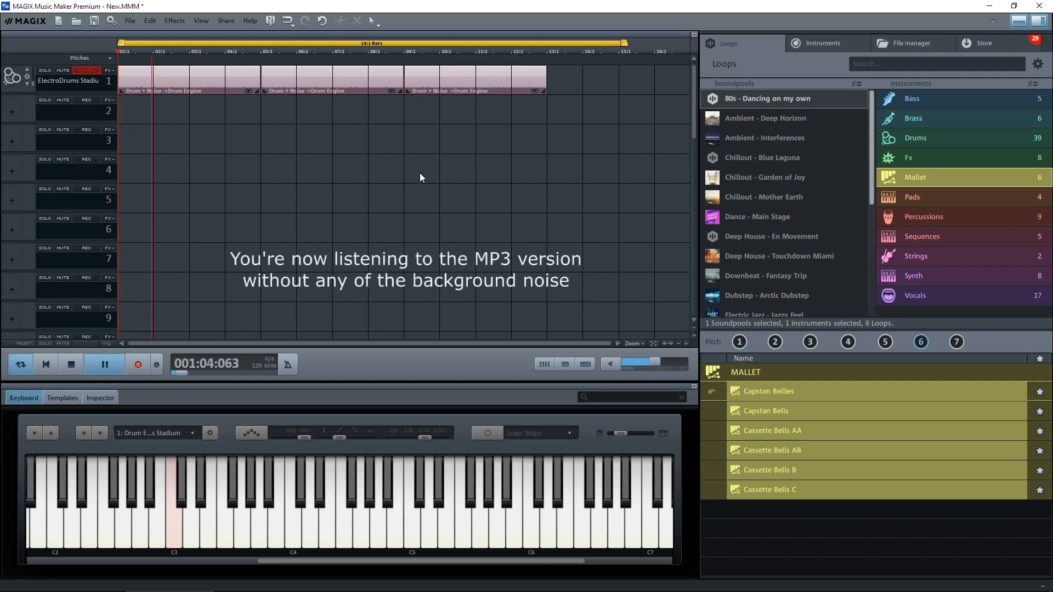